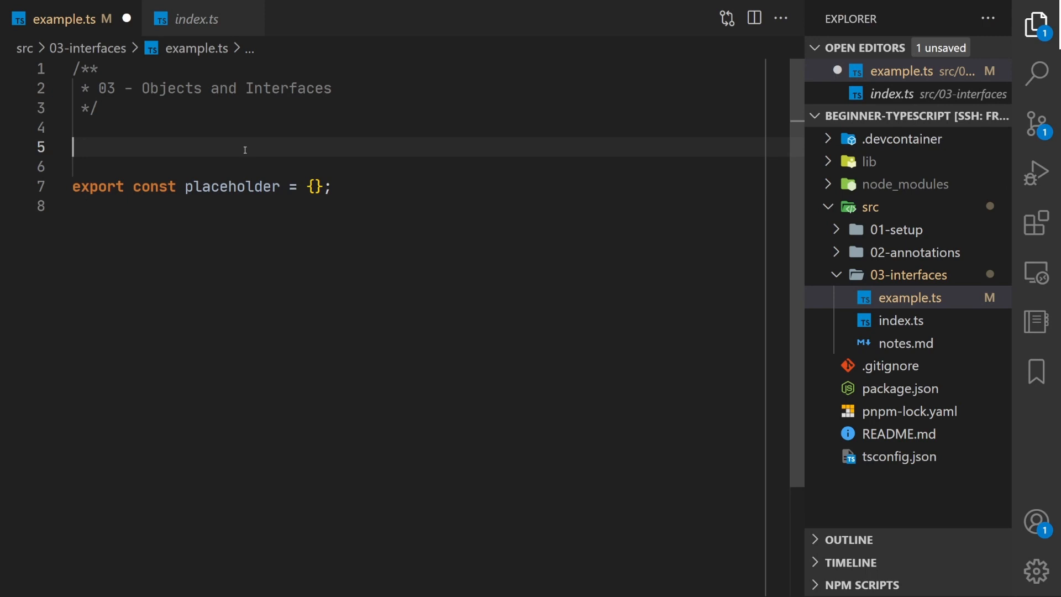
- Declare const myObj with name 'Daniel' and age 42, adding its inferred inline type
text(const myObj = {)
text(age: 42,)
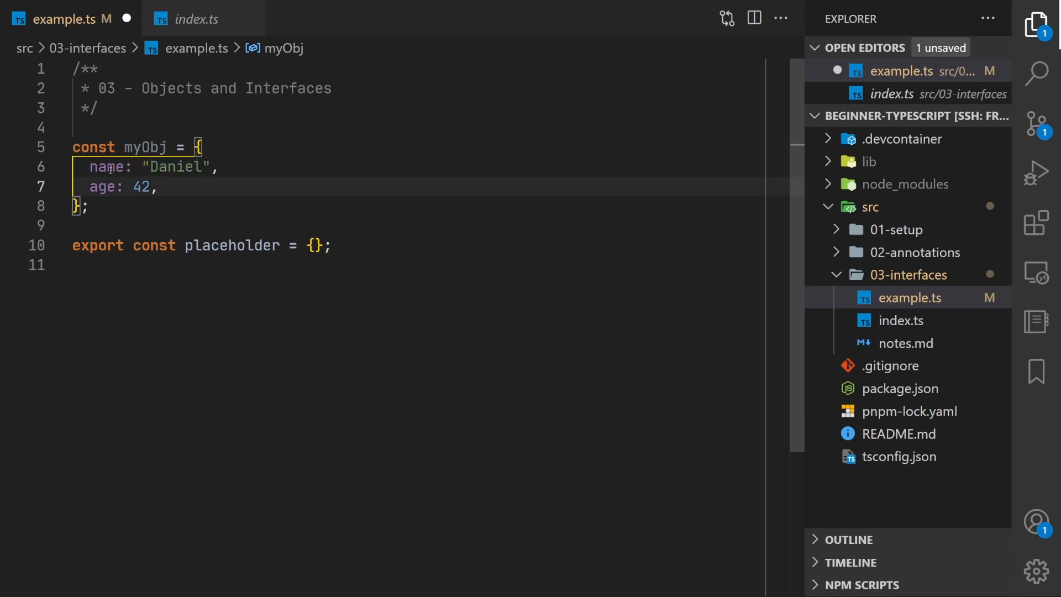
double_click(175, 167)
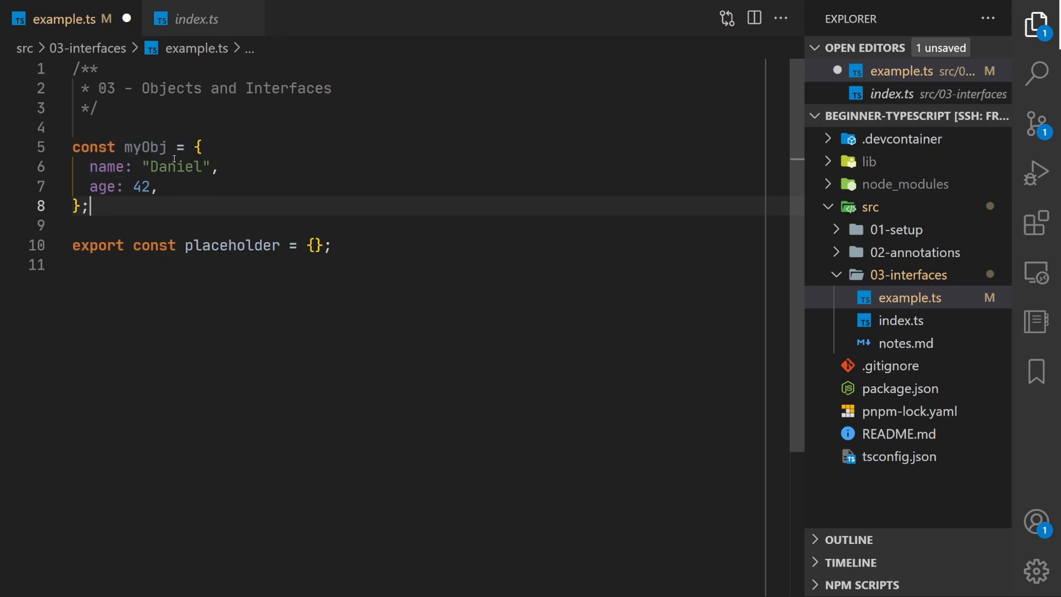
mouse_move(143, 147)
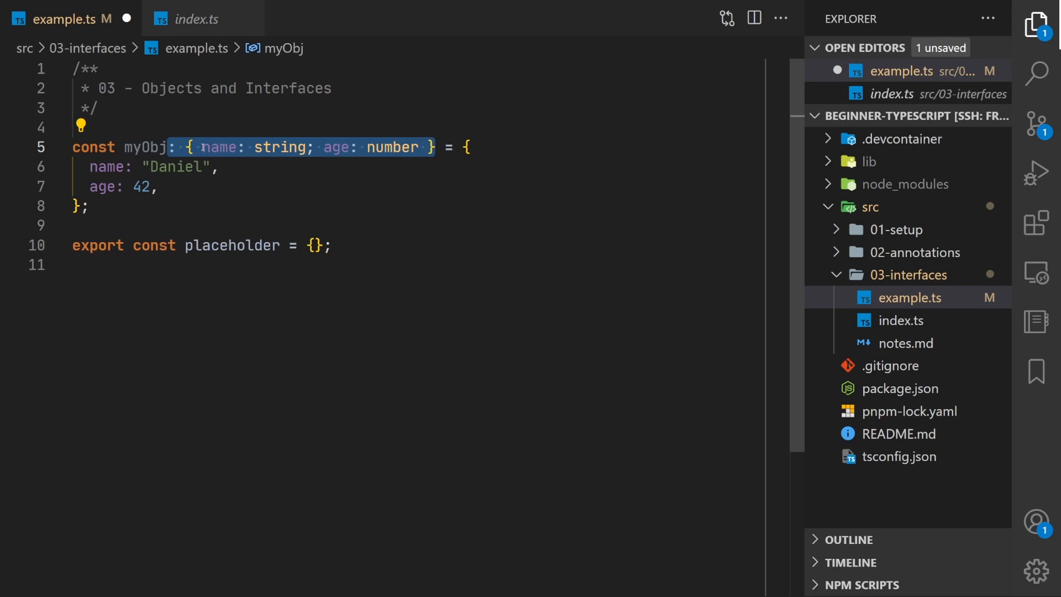
mouse_move(220, 147)
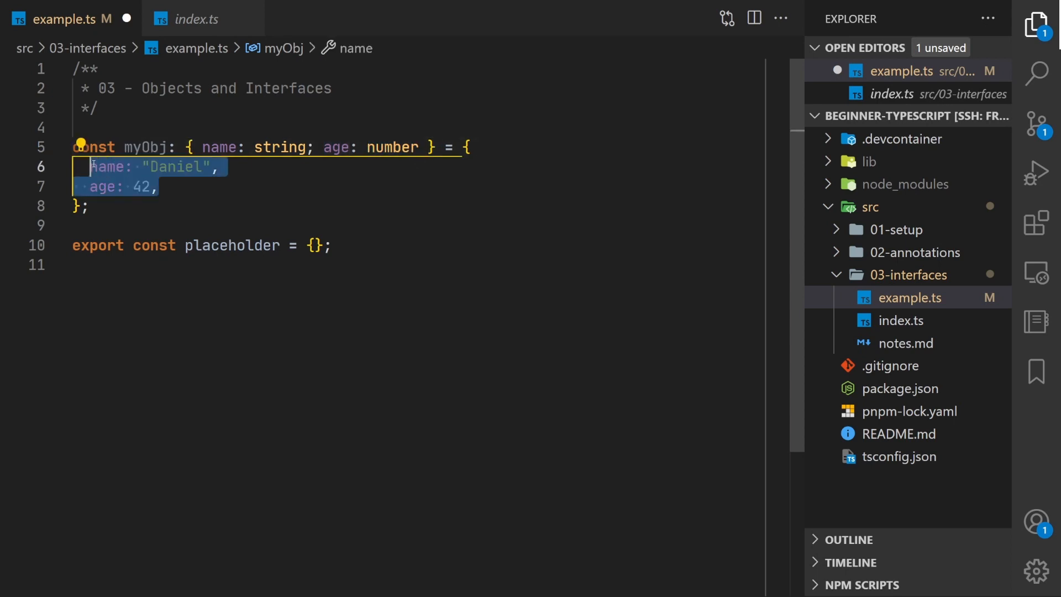
- Delete myObj's properties, then retype age: 42 using IntelliSense property suggestions
key(Delete)
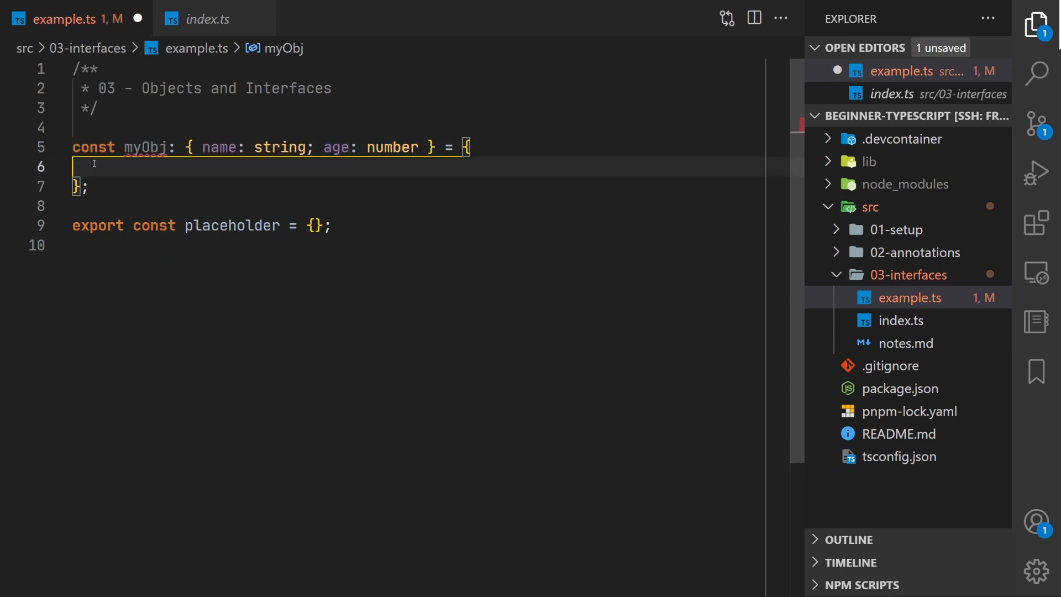
mouse_move(145, 147)
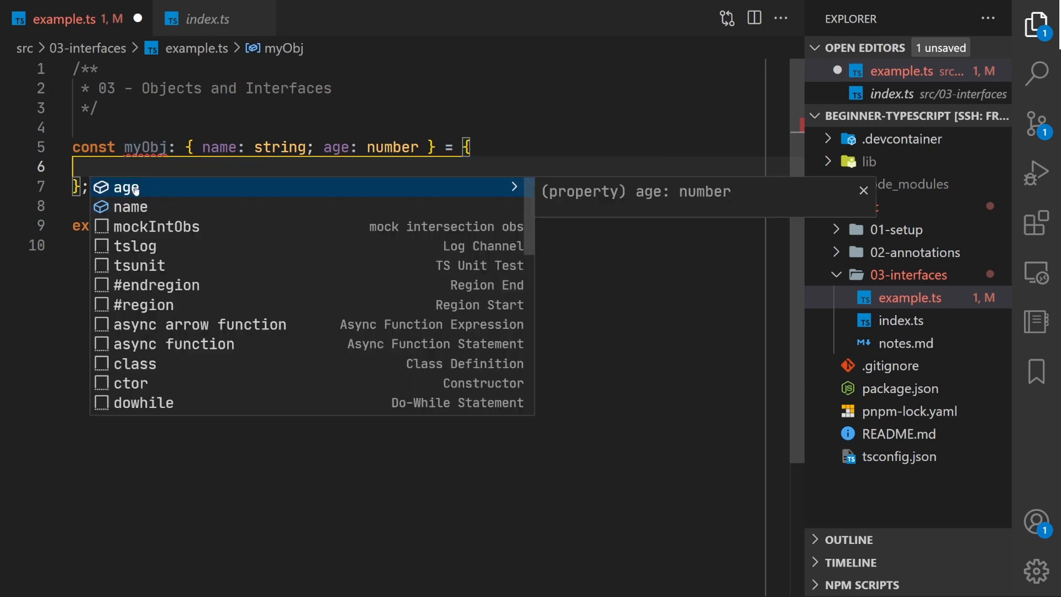
key(Down)
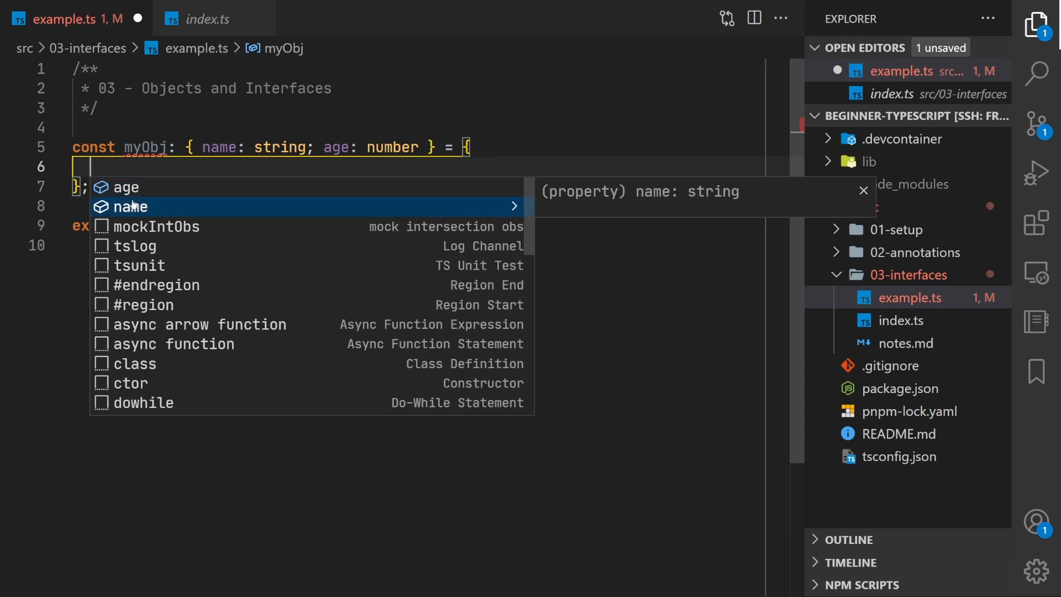
text(age: 42,)
text(name: 99)
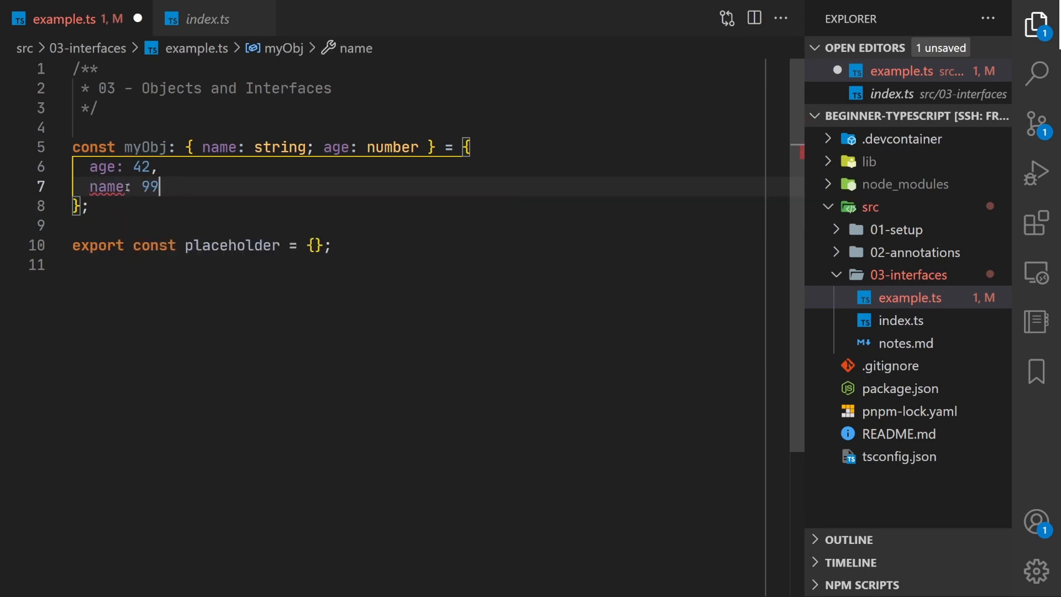
mouse_move(108, 188)
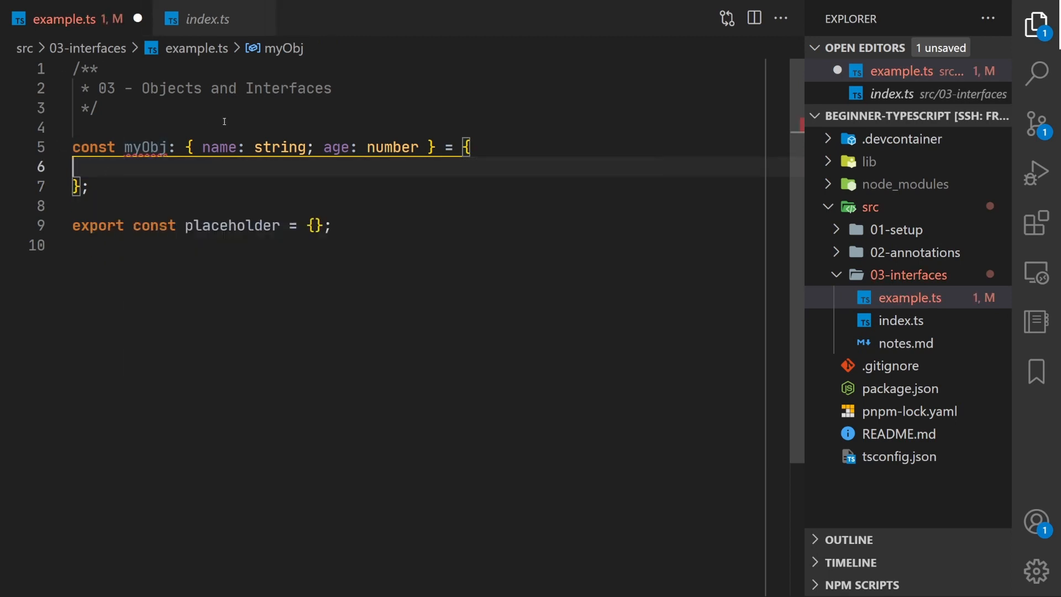
mouse_move(147, 147)
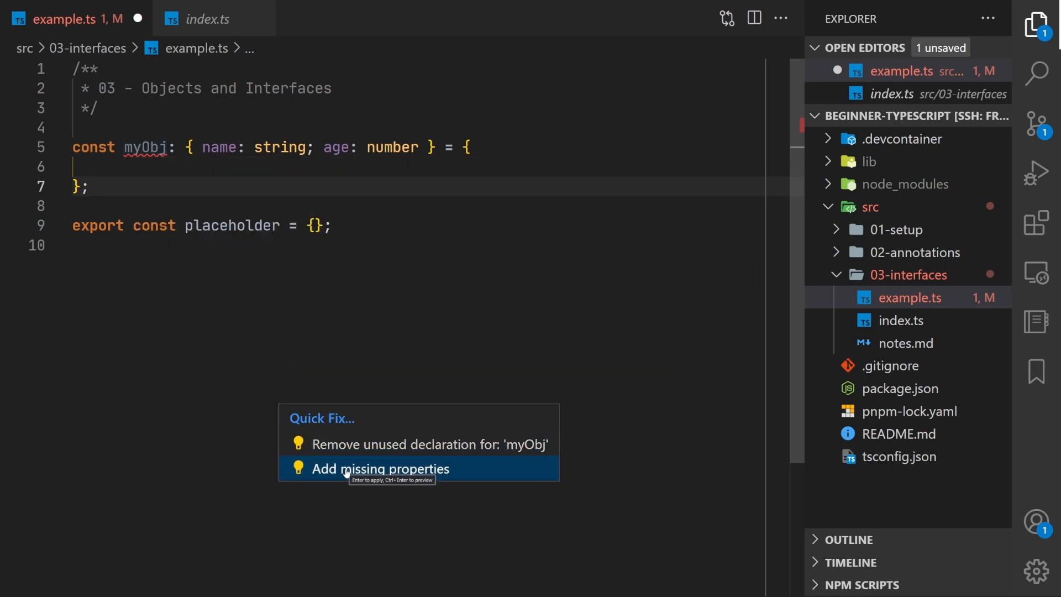
- Apply the Add missing properties quick fix to restore name 'Daniel' and age 42
click(381, 468)
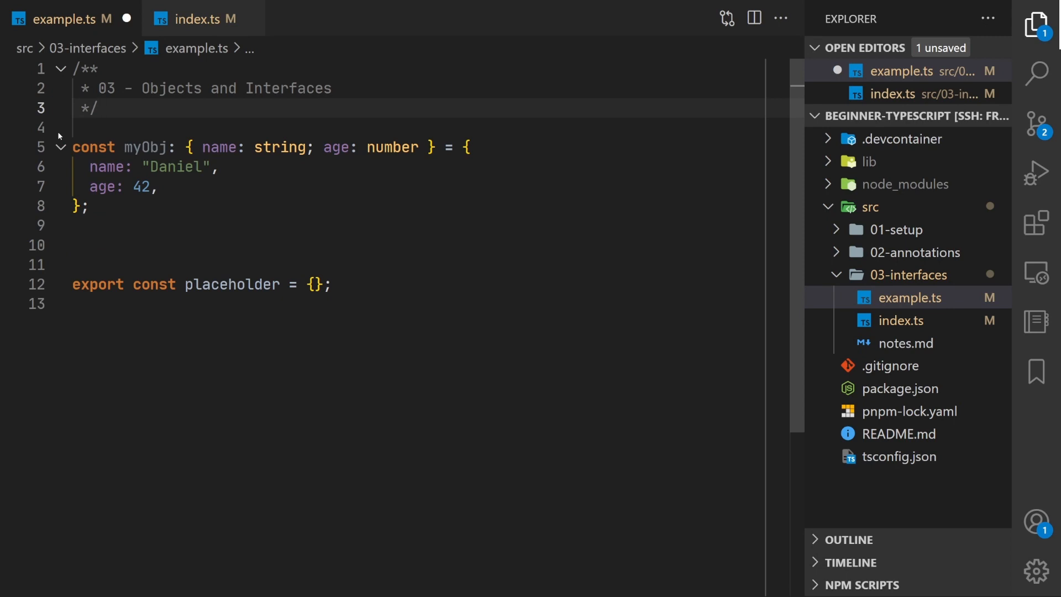
- Auto-import getUserList, store it in userList, set firstUser = userList[0], and log firstUser.permissions
click(98, 108)
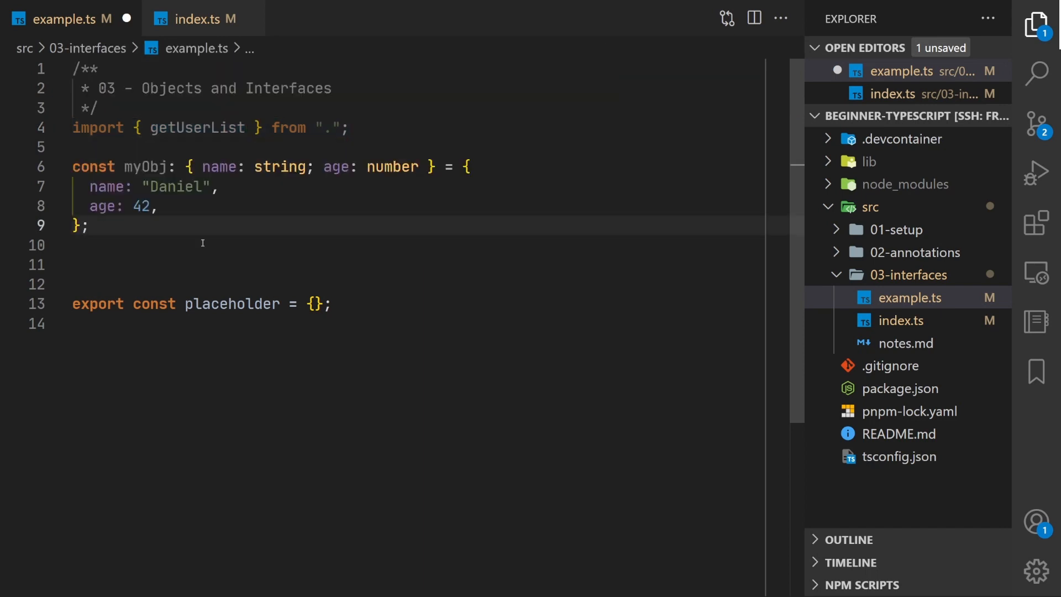
text(console.log(getUserList()
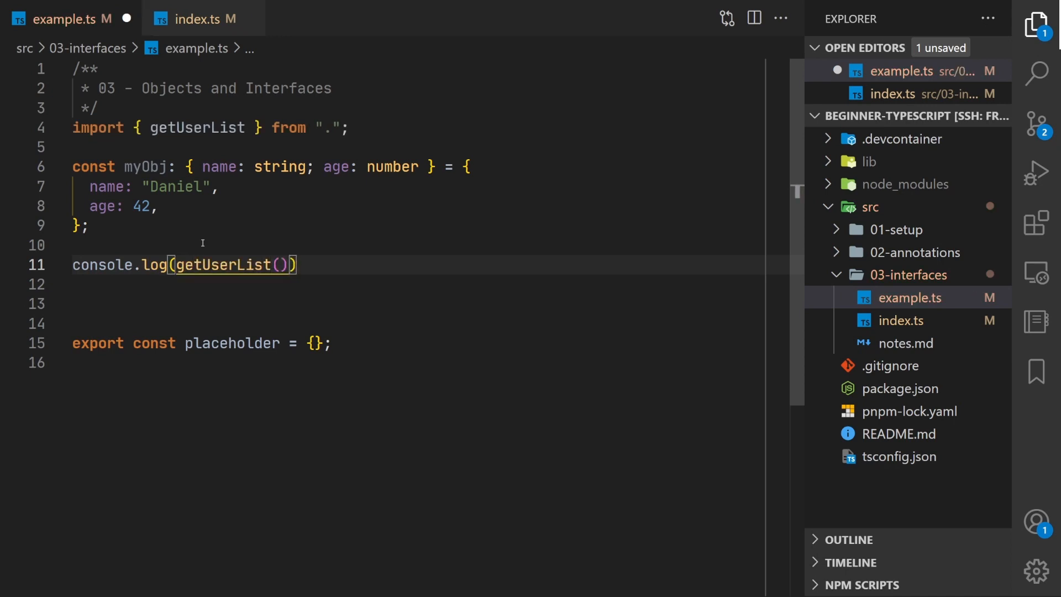
text(con)
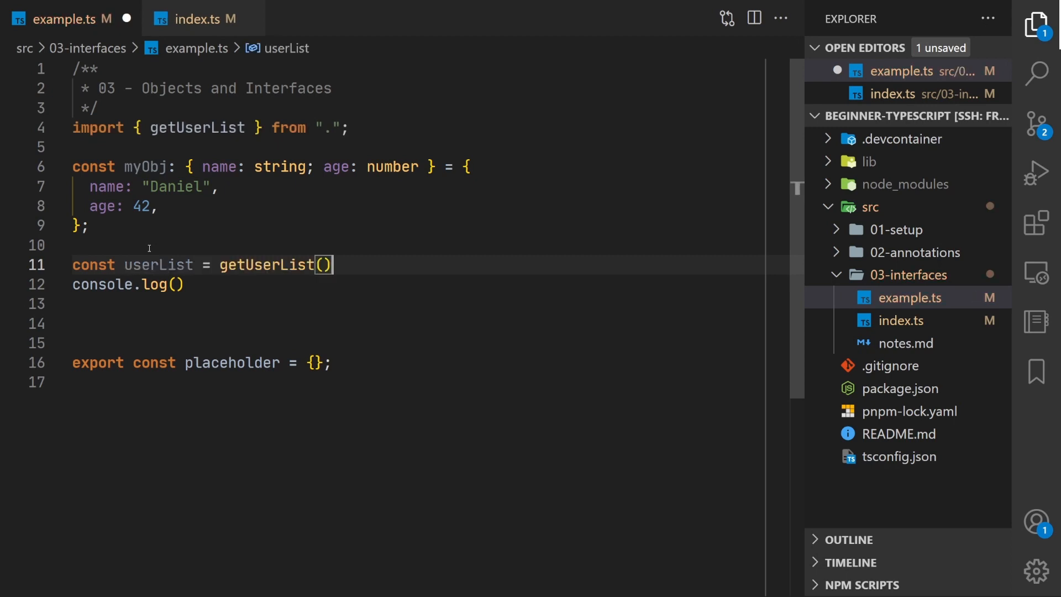
text(userList[0].)
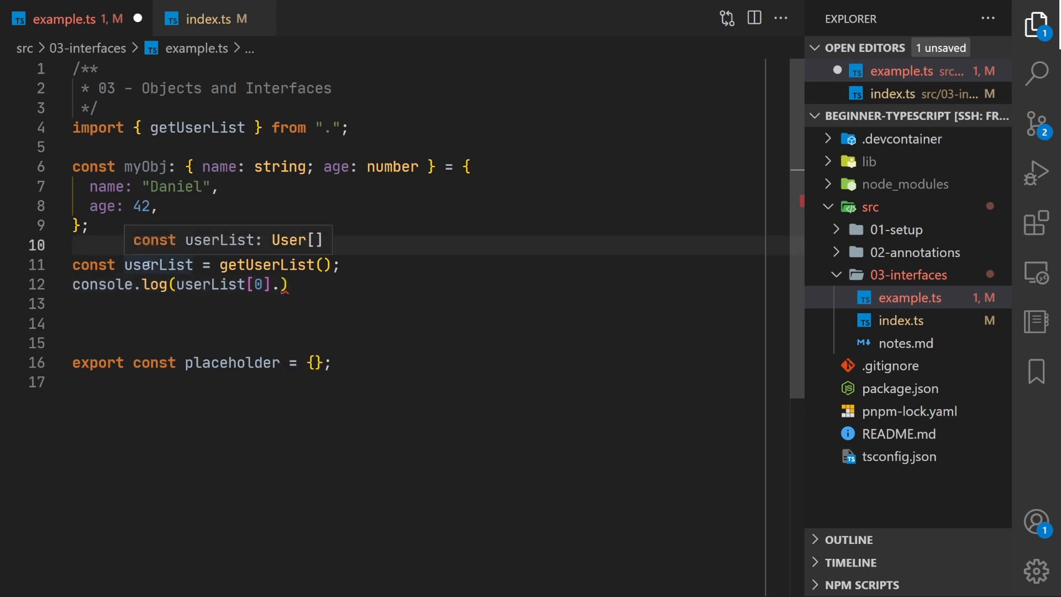
mouse_move(298, 245)
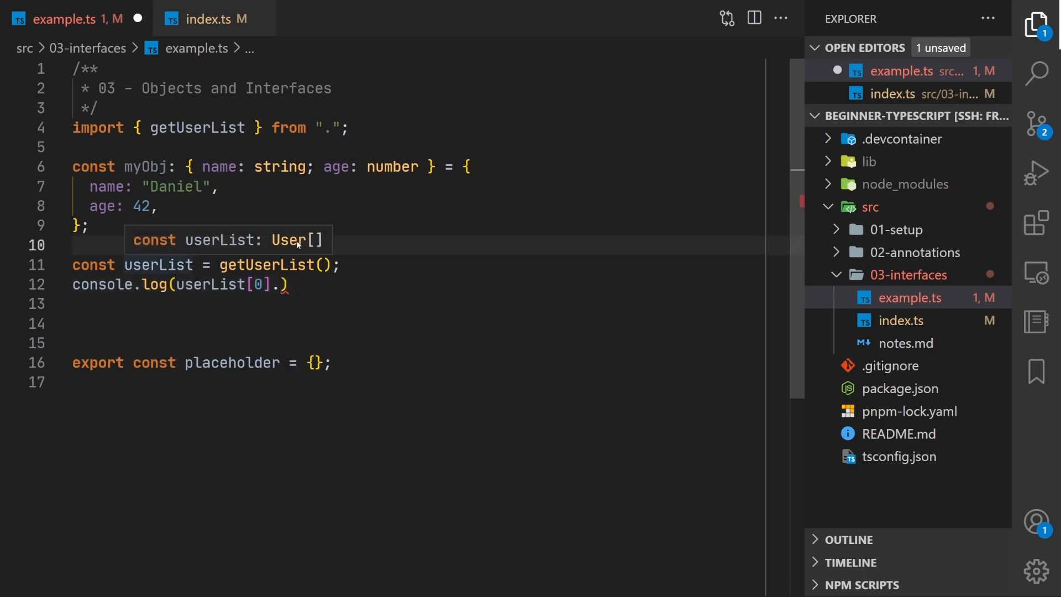
text(const firstUser =)
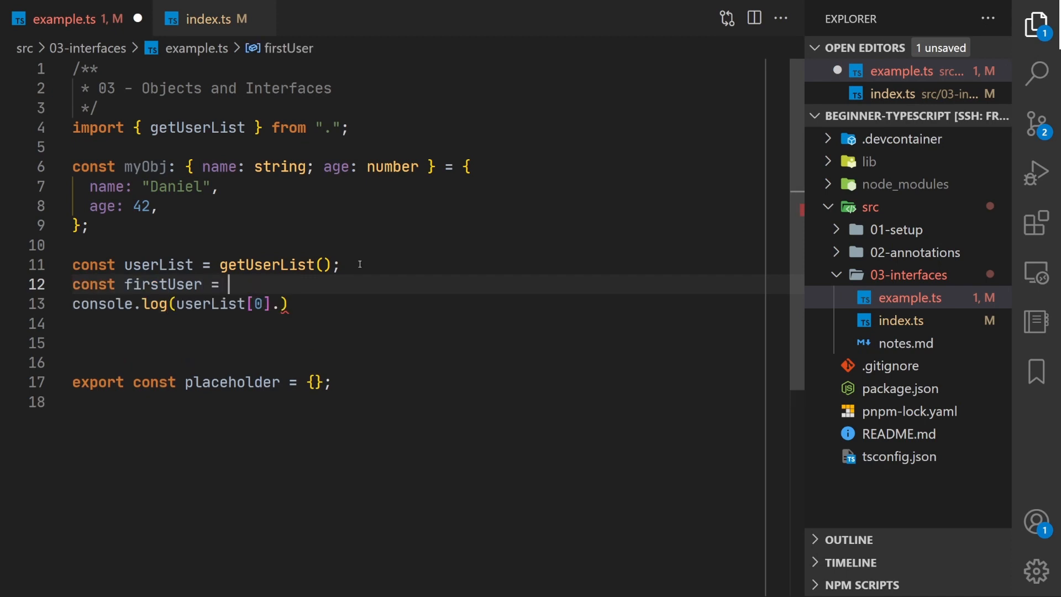
text(userList[0];)
click(181, 304)
text(firstU)
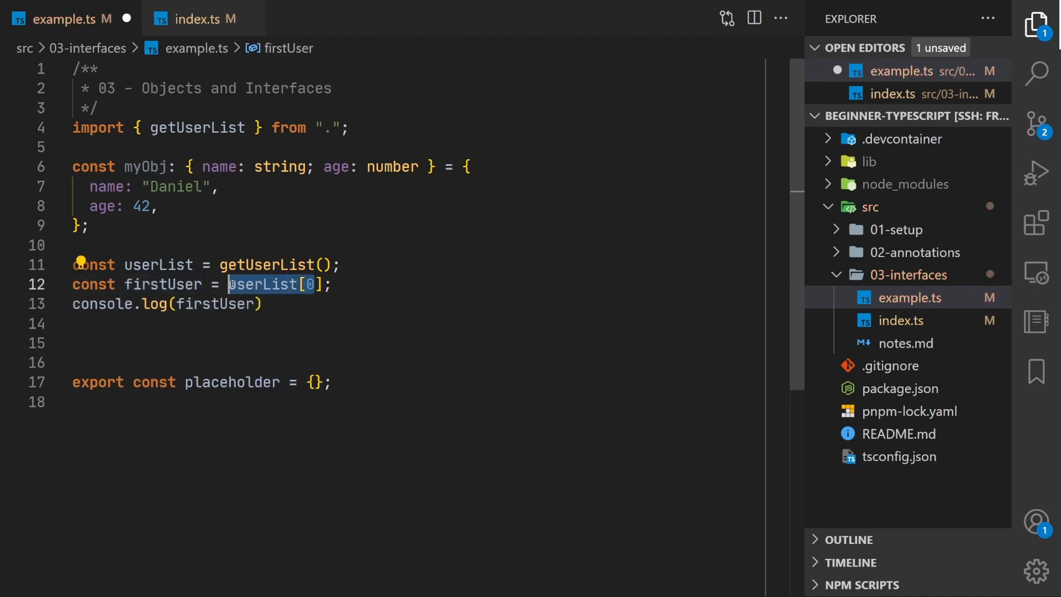
mouse_move(162, 284)
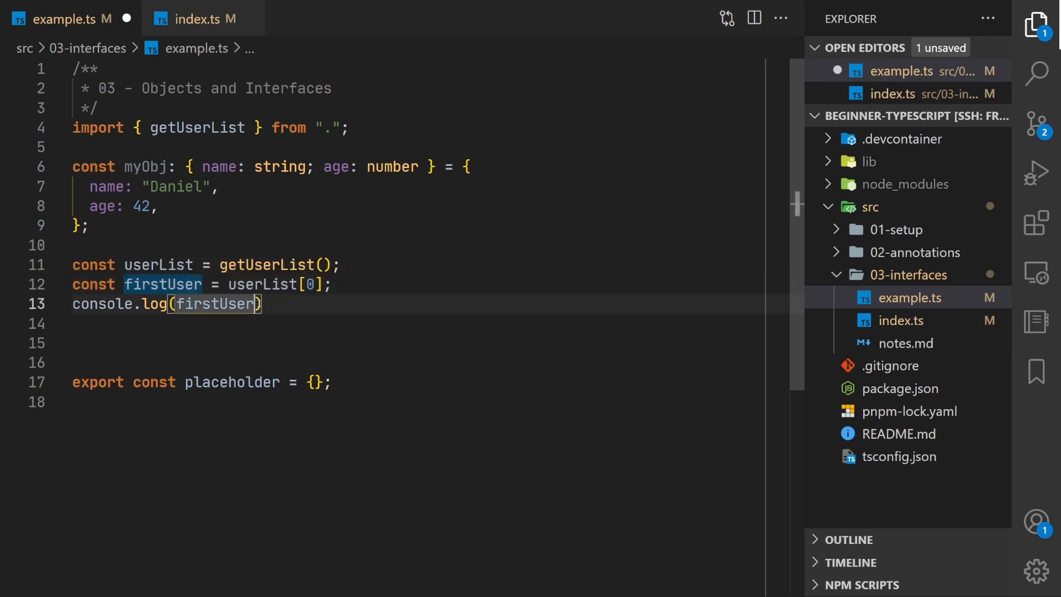
text(.)
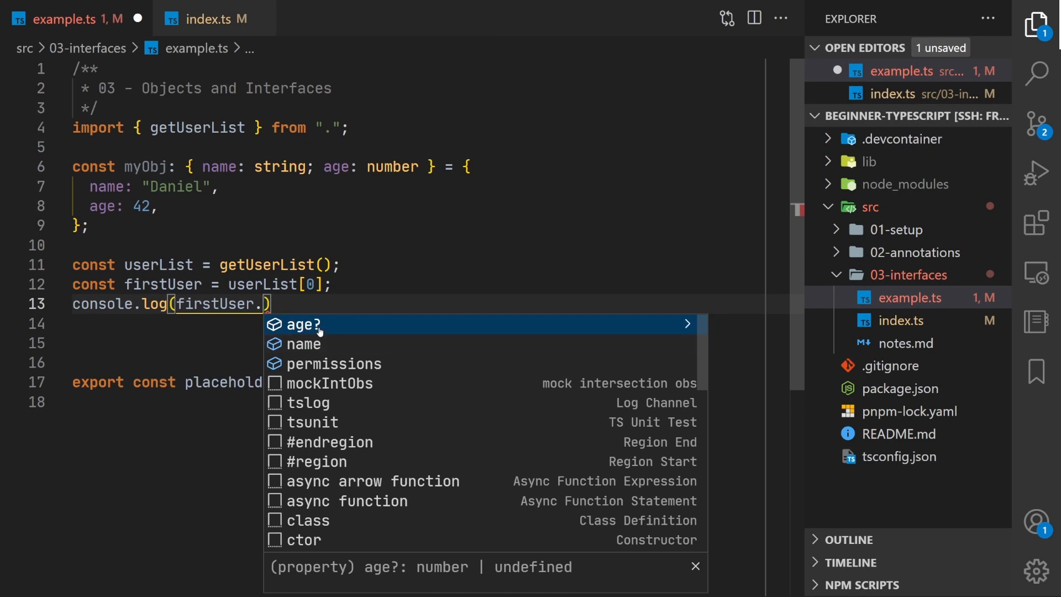
mouse_move(308, 367)
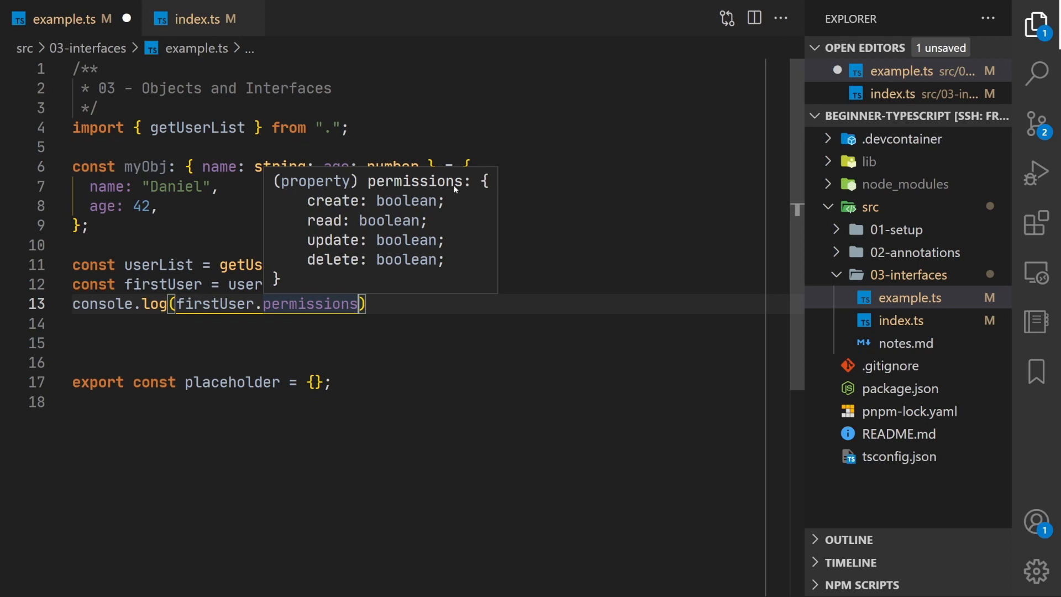
mouse_move(314, 206)
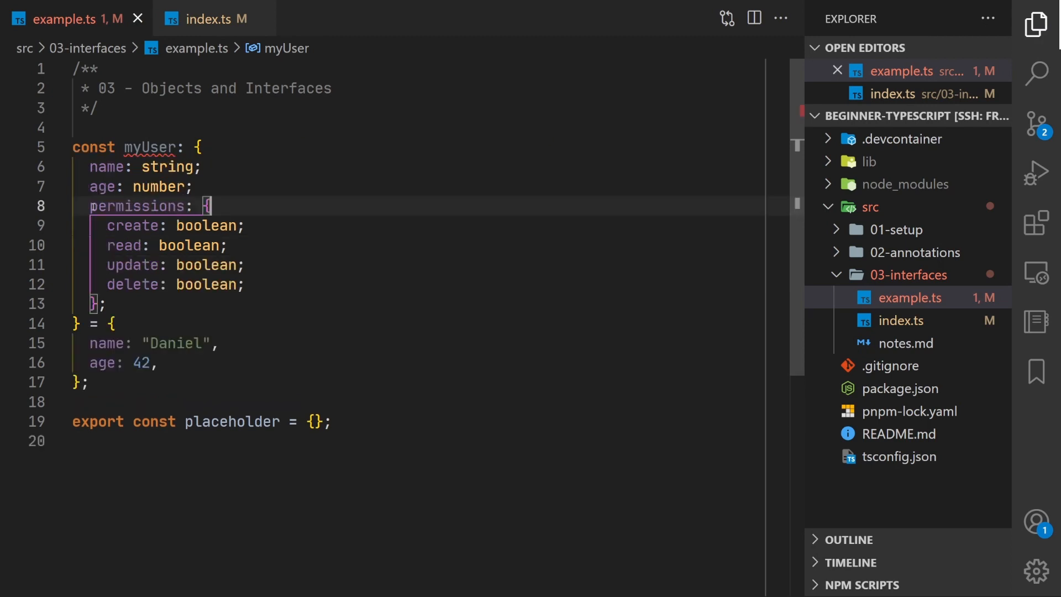
- Add the comment '// interface and type keywords' above the myUser object
double_click(145, 205)
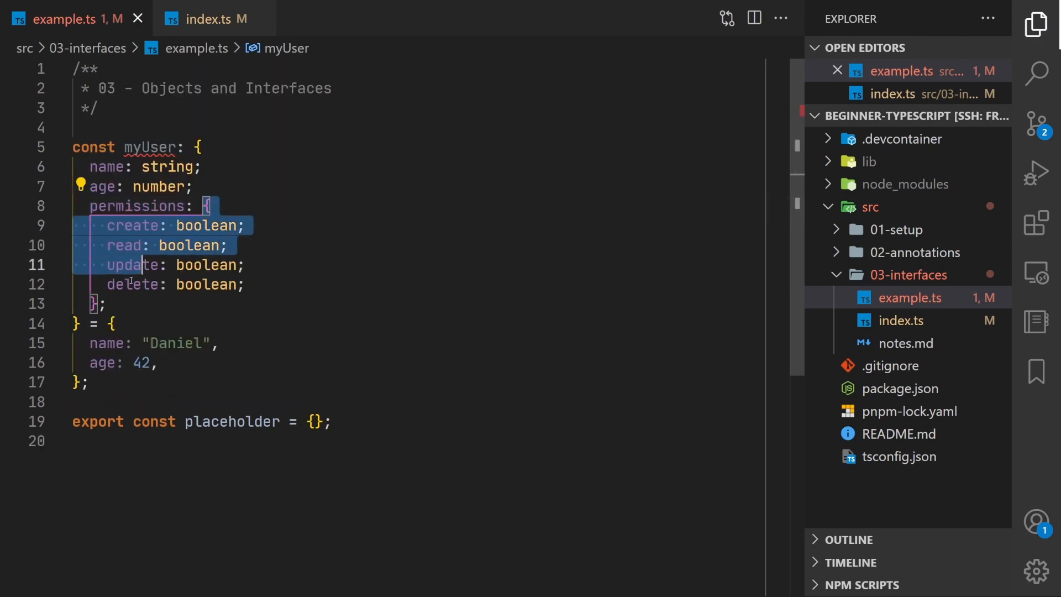
click(177, 284)
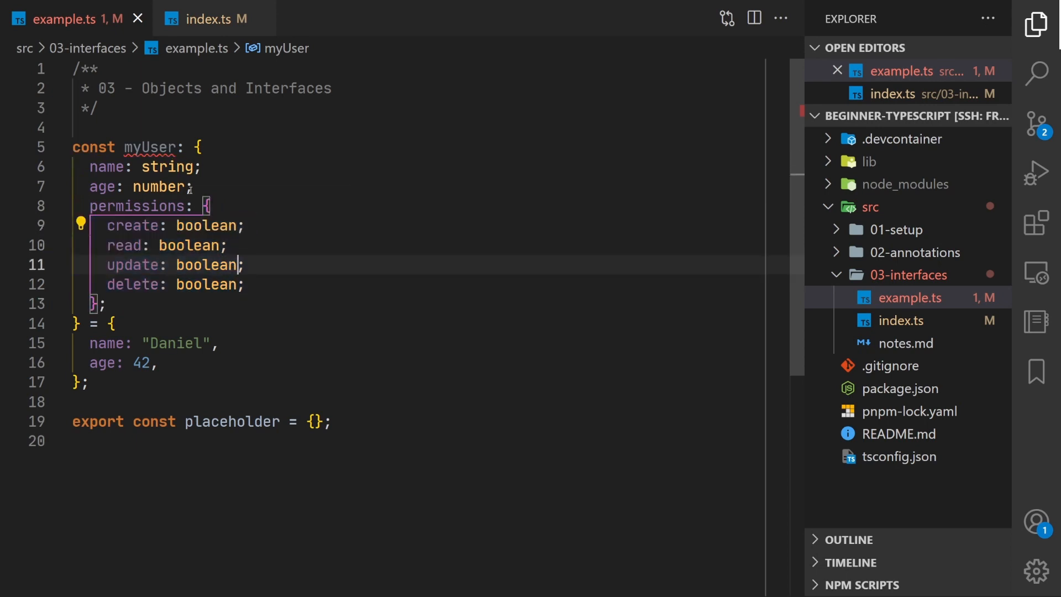
mouse_move(149, 147)
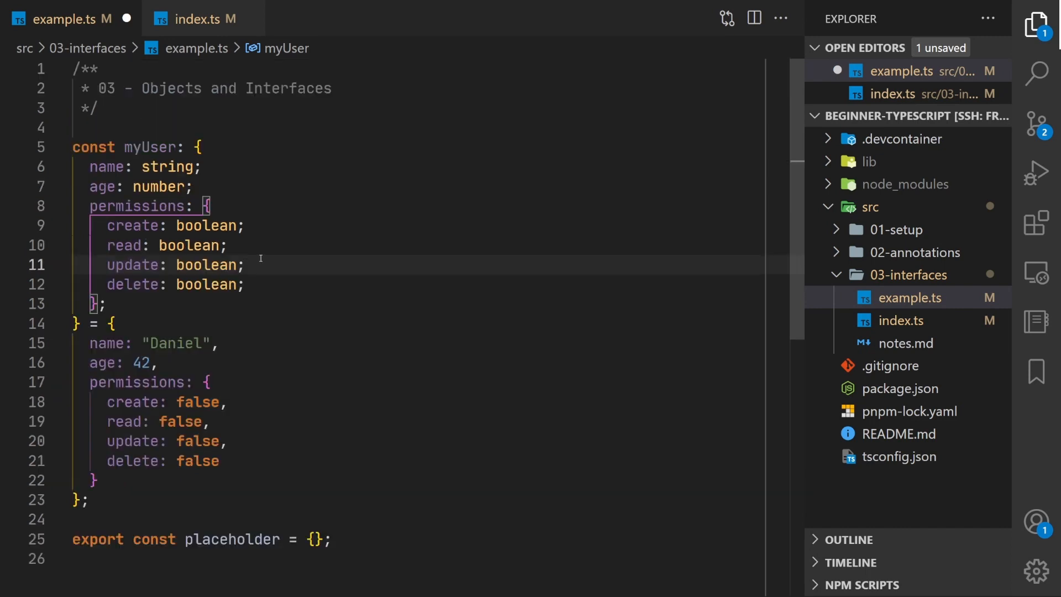
text(// interface and type keywords)
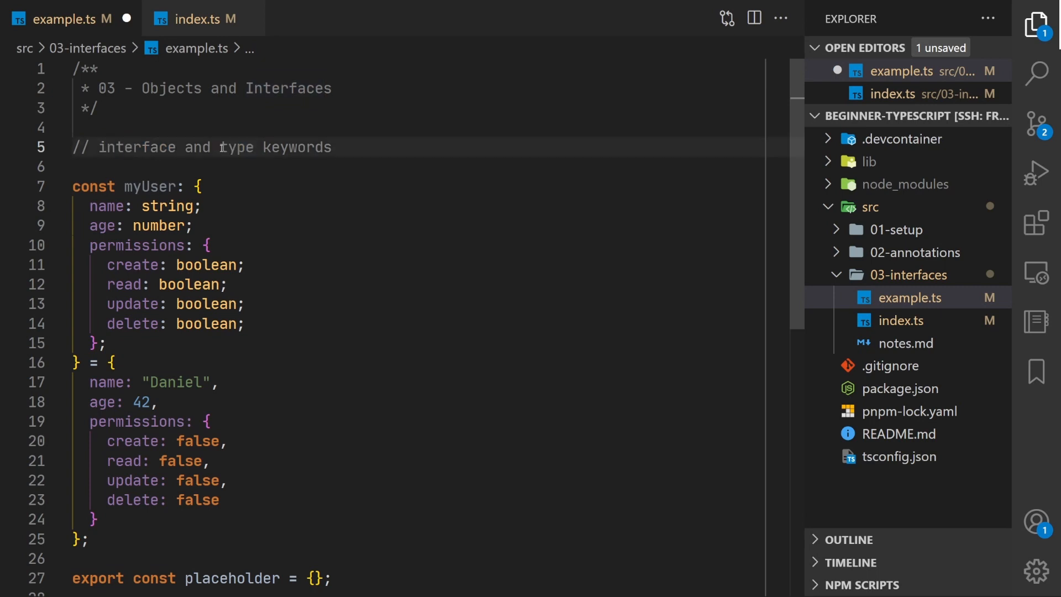
- Move myUser's inline annotation into a new 'type User' alias and annotate myUser as User
double_click(237, 147)
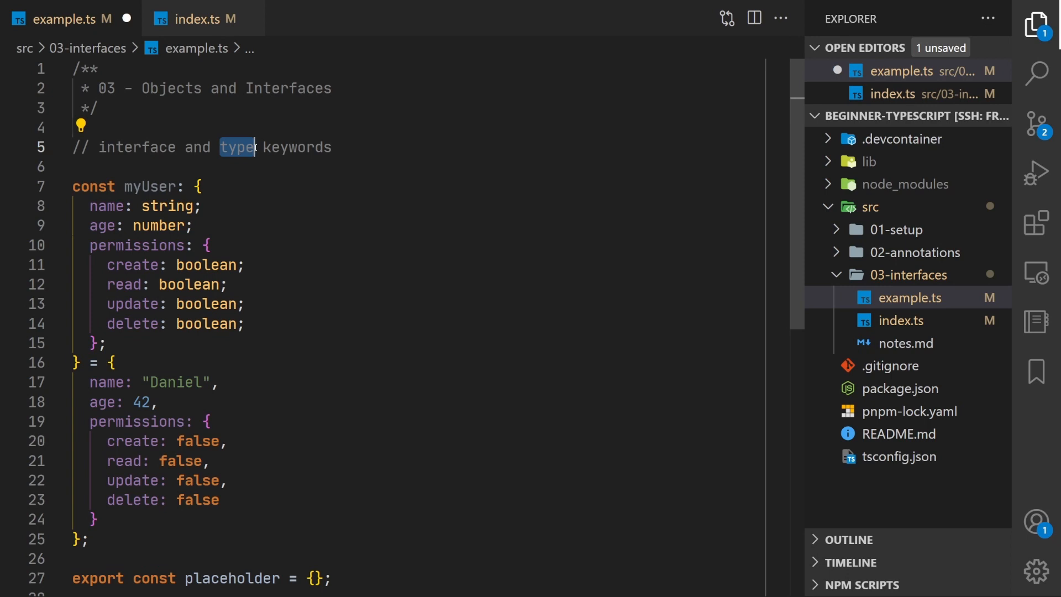
mouse_move(255, 147)
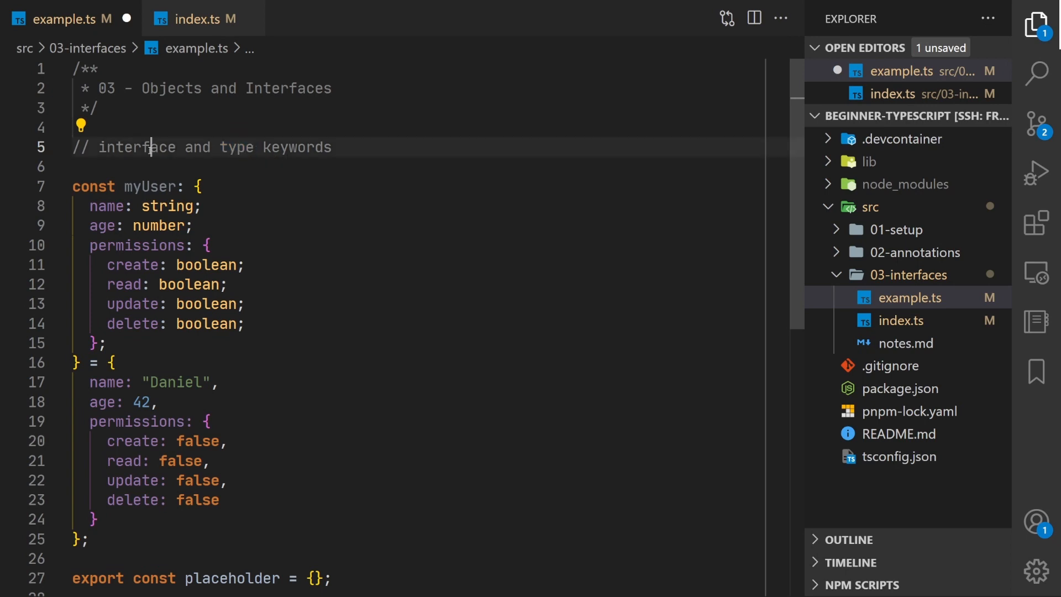
double_click(136, 147)
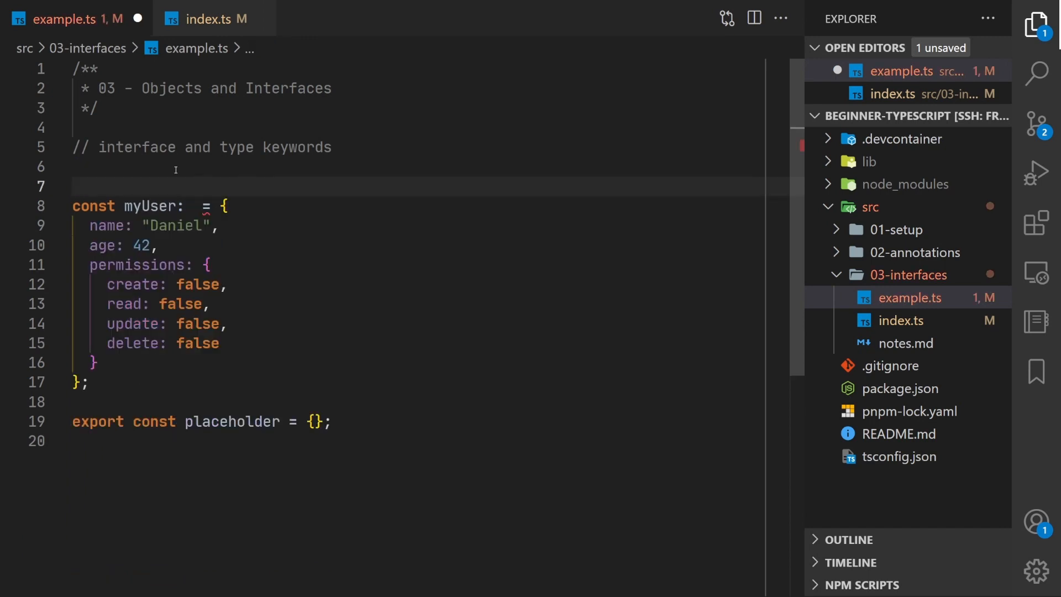
text(type User = {)
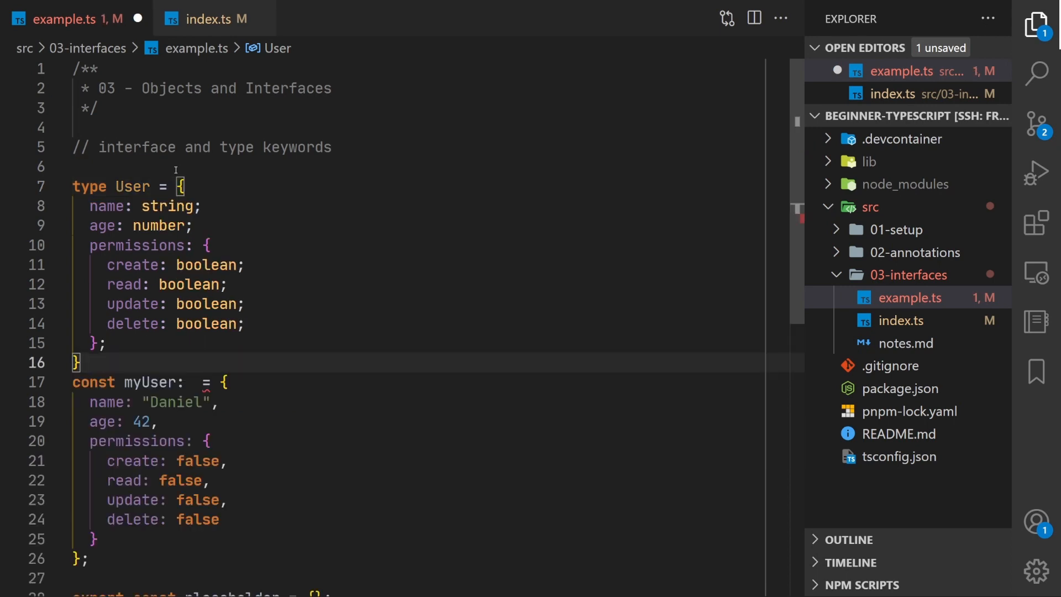
text(User)
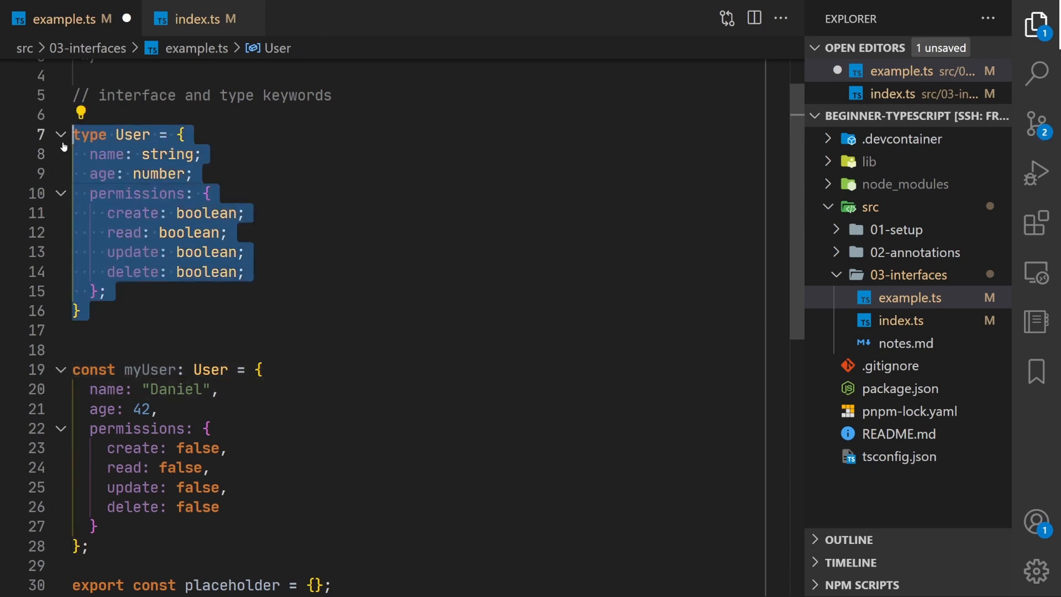
click(142, 370)
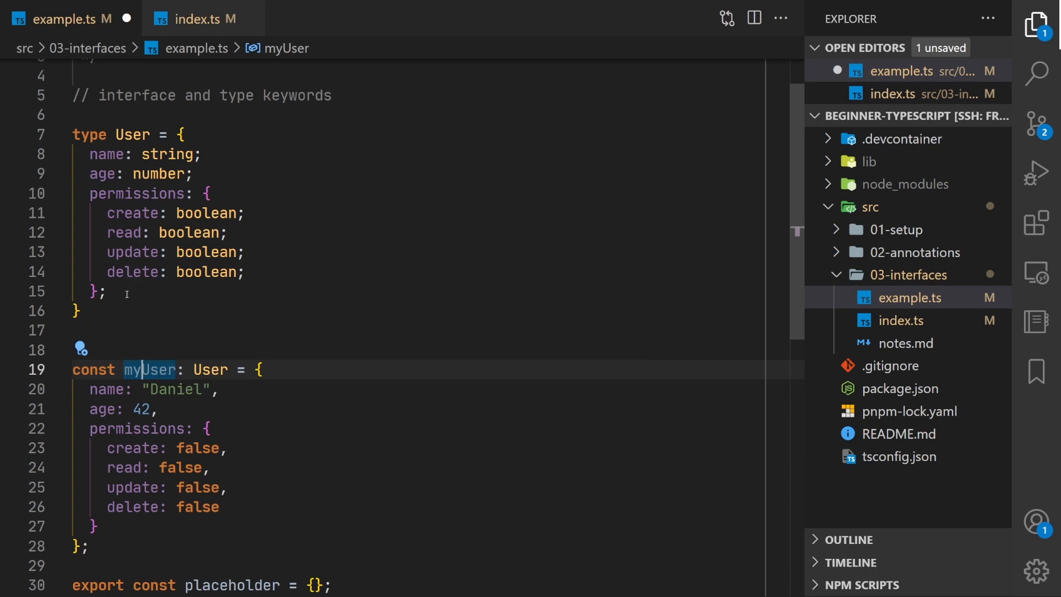
scroll(down, 3)
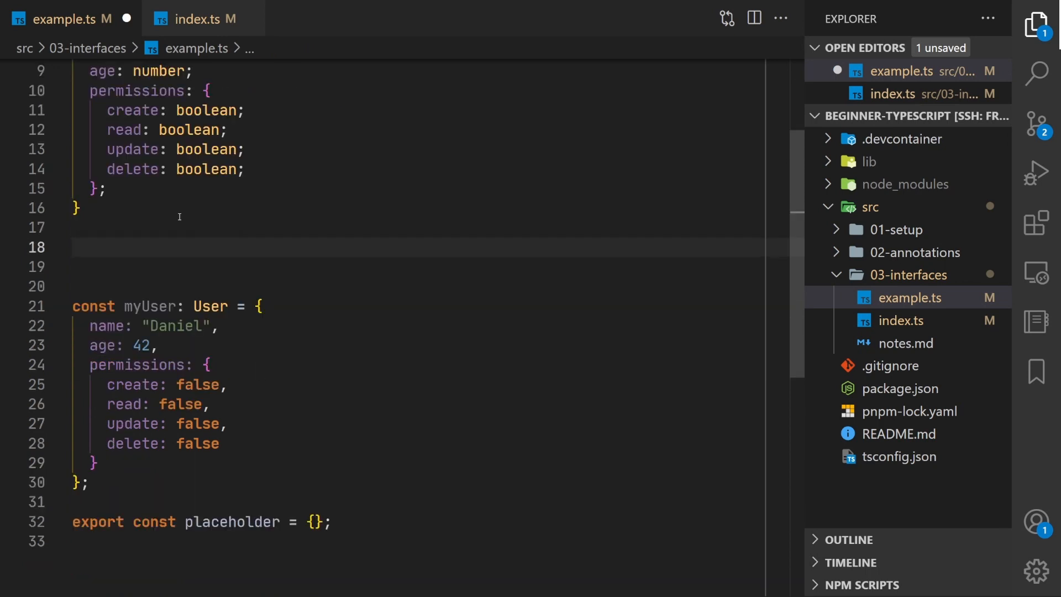
- Write function returnUser(): User returning name 'Daniel', age 0, and all permissions true
text(fu)
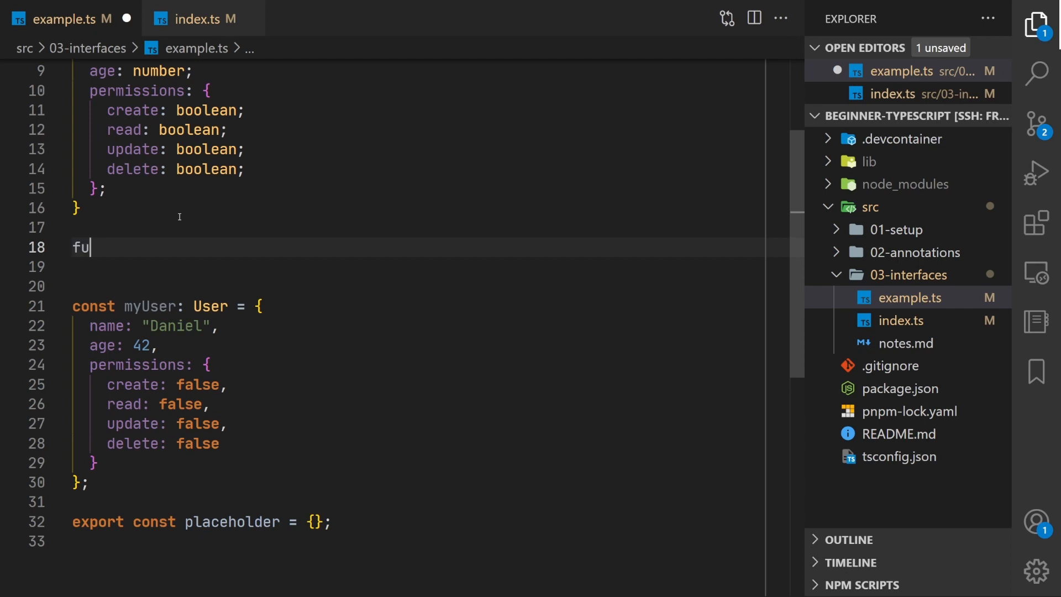
text(nction)
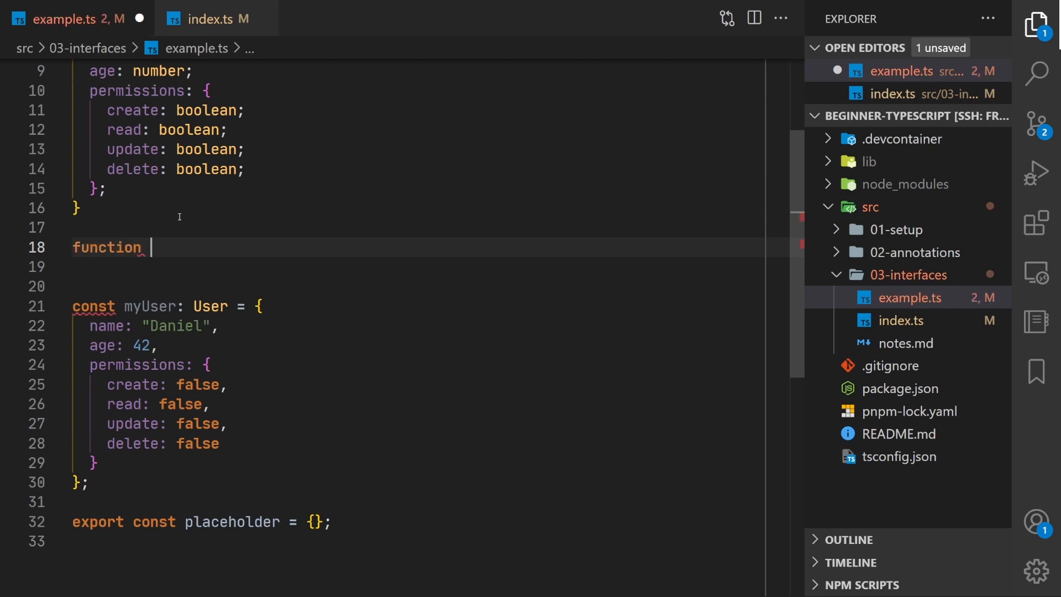
text(returnUser())
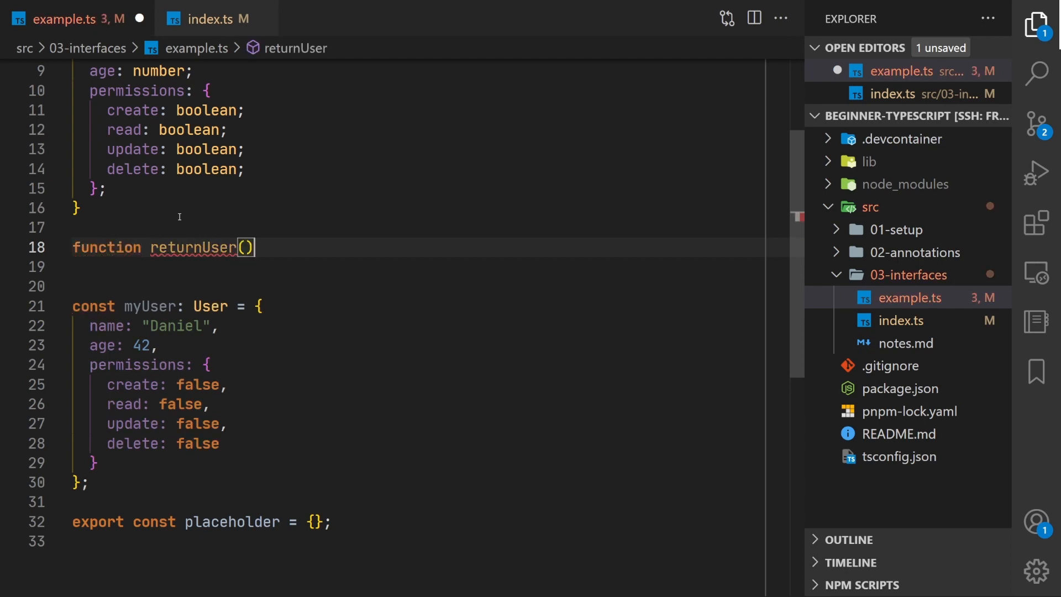
text(: User {)
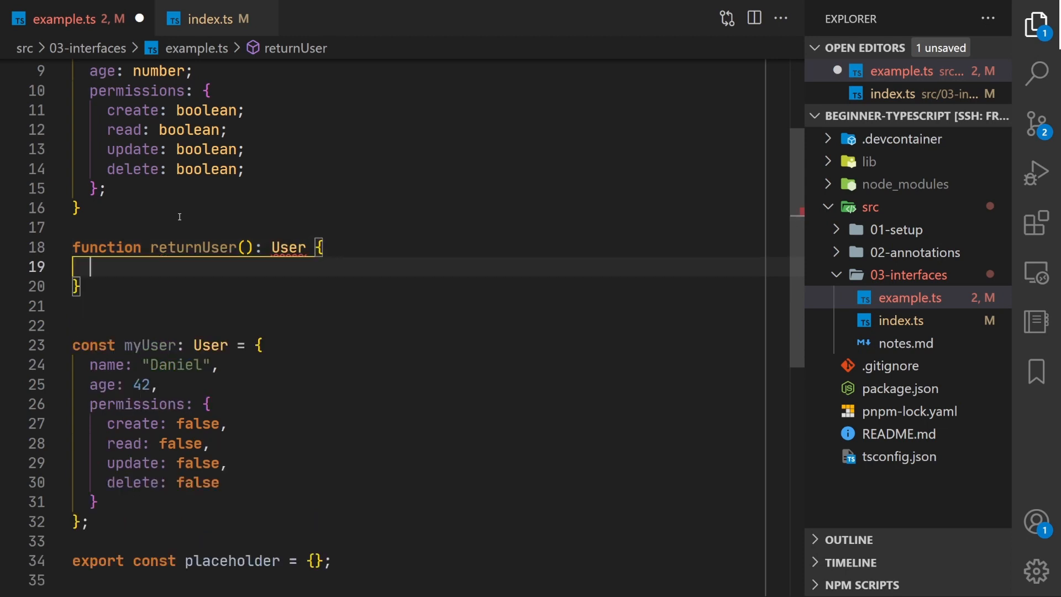
text(return {)
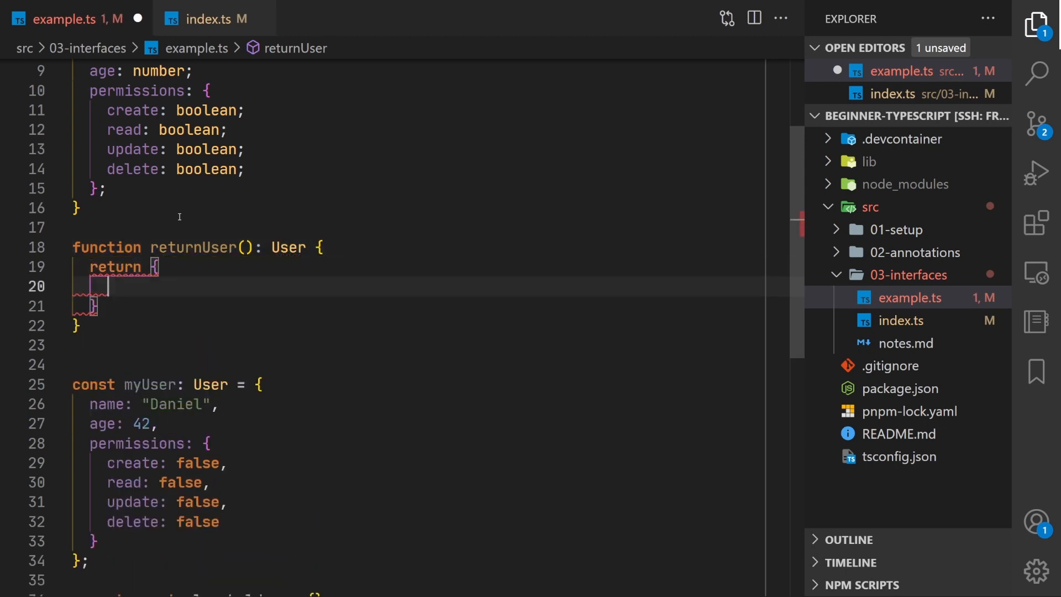
text(name: ")
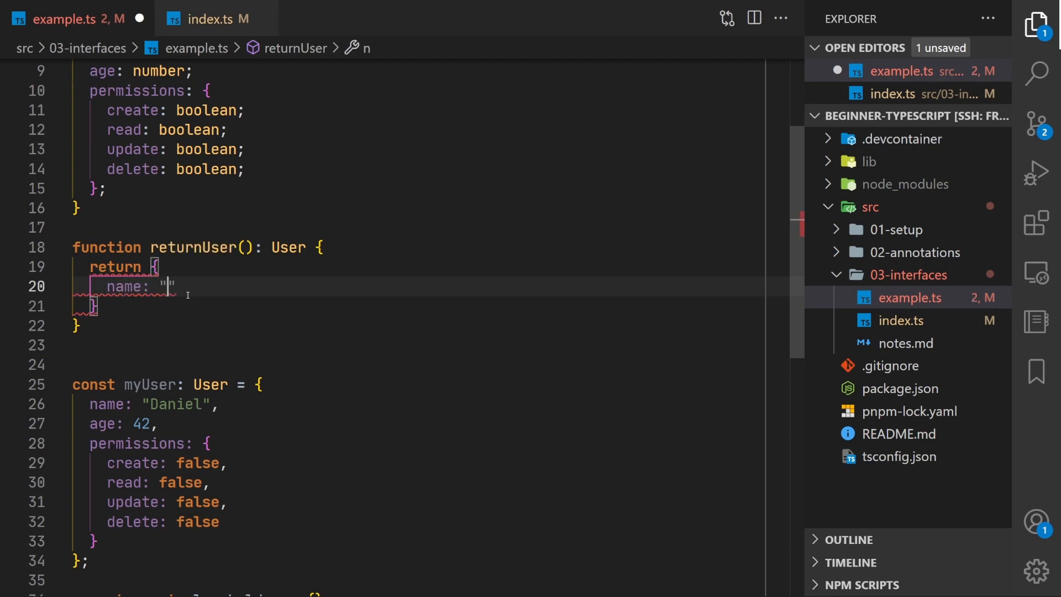
text("Daniel",)
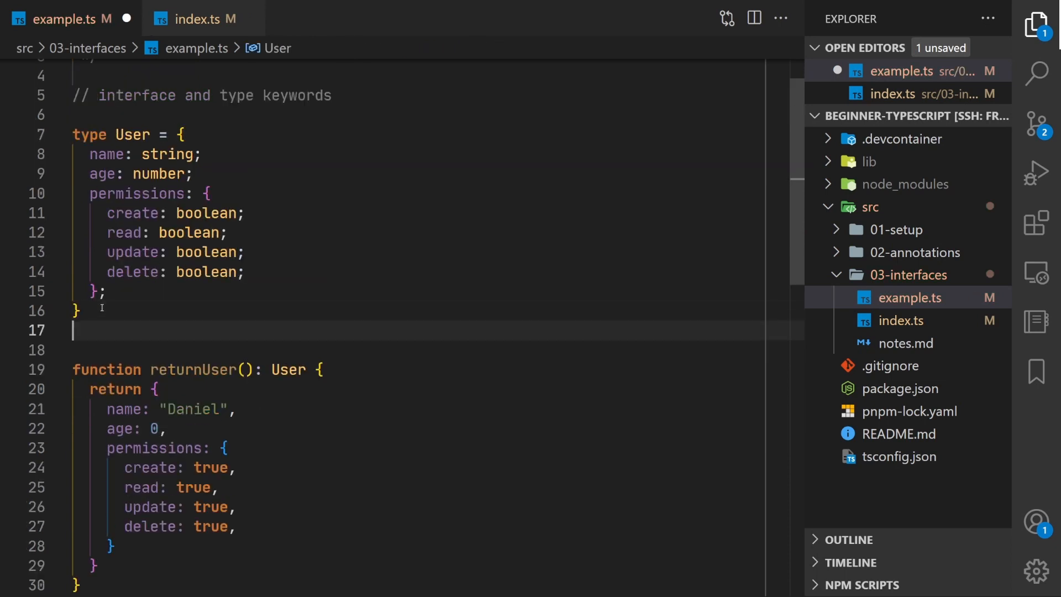
- Declare interface User with the same fields and comment out the older type User block
text(inter)
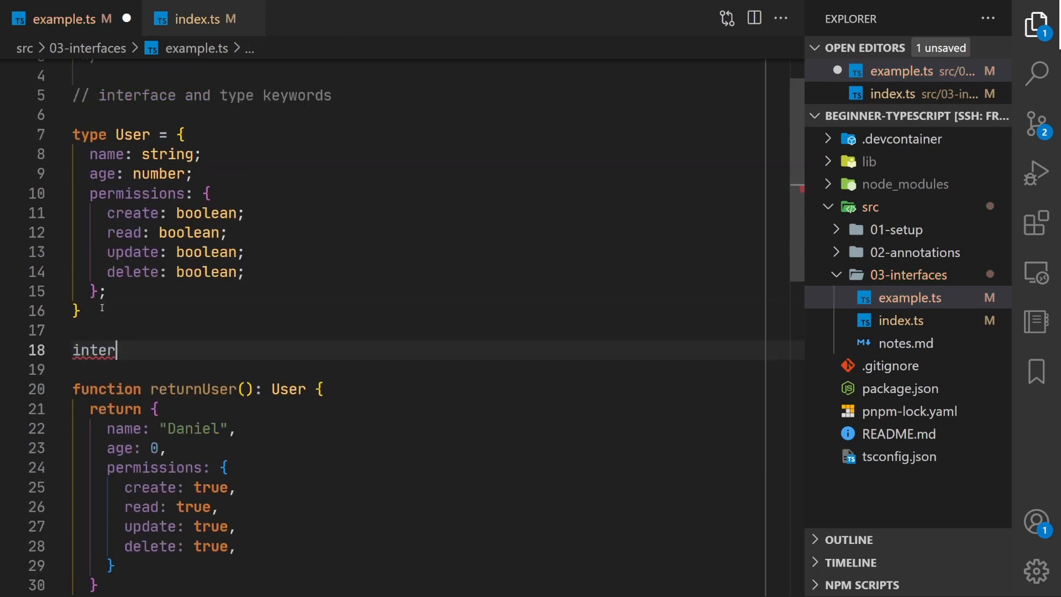
text(face User {)
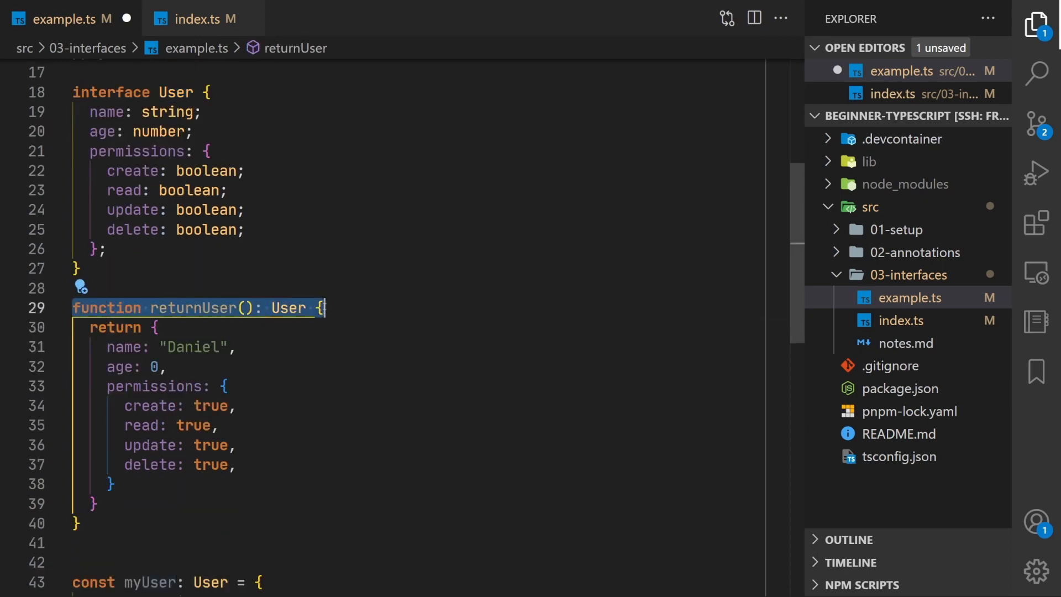
scroll(down, 3)
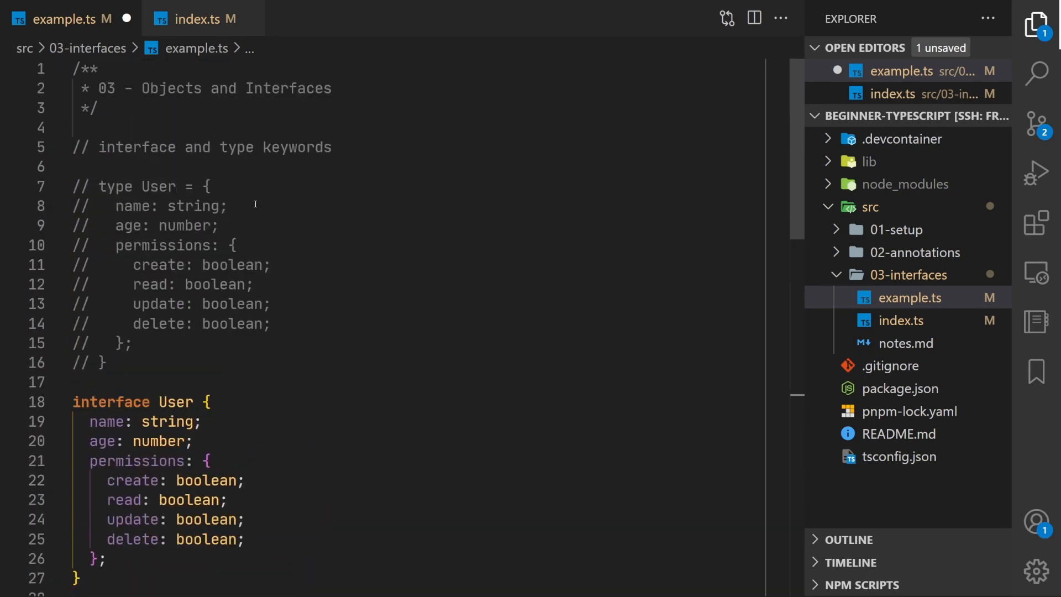
double_click(235, 147)
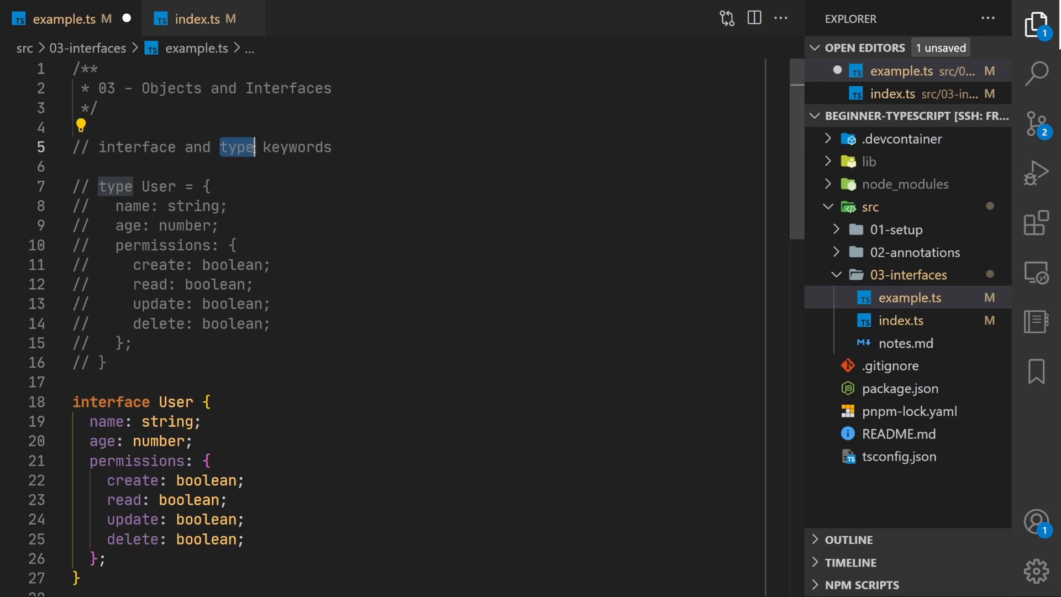
scroll(down, 3)
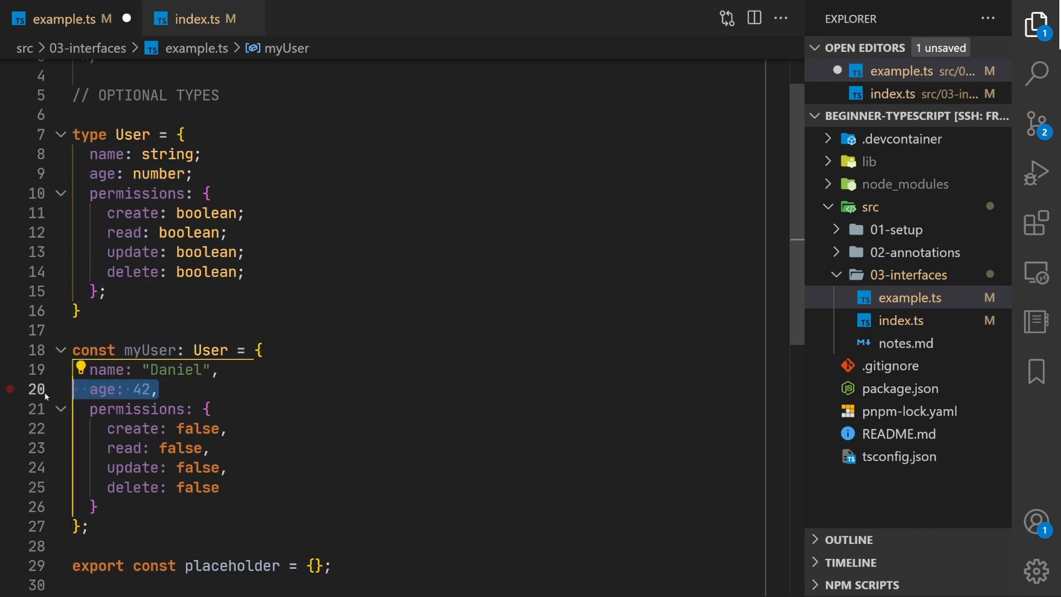
- Delete myUser's age to see the error, restore it, mark User's age with ?, then delete it again
key(Delete)
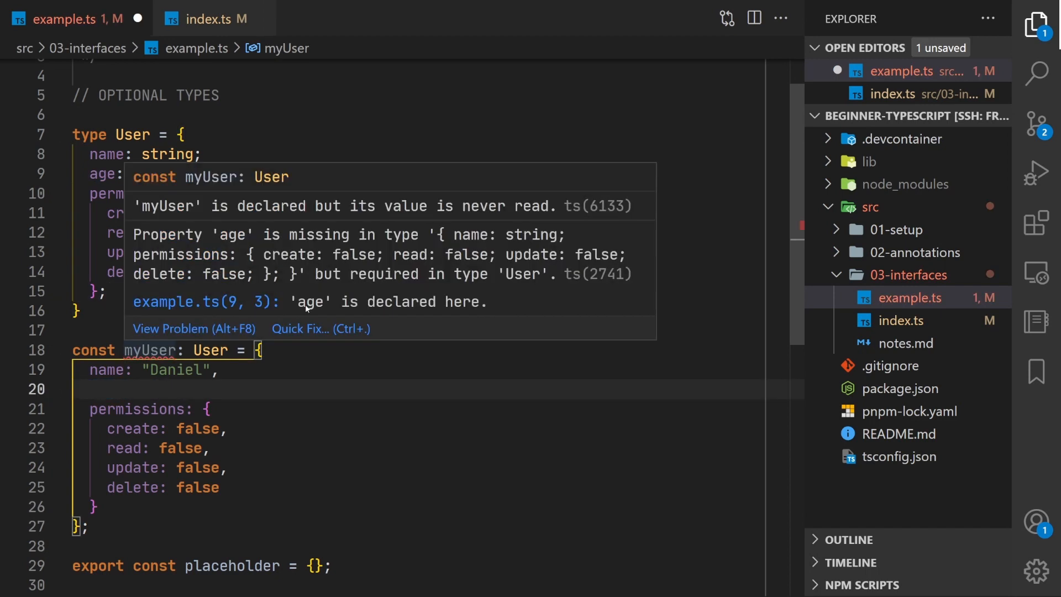
text(age: 42,)
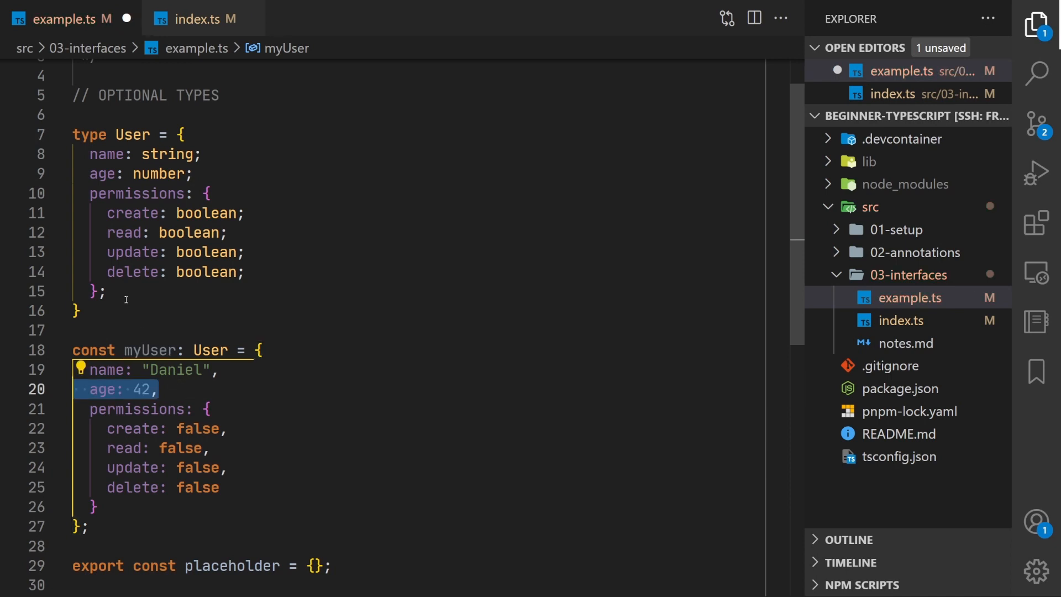
text(?)
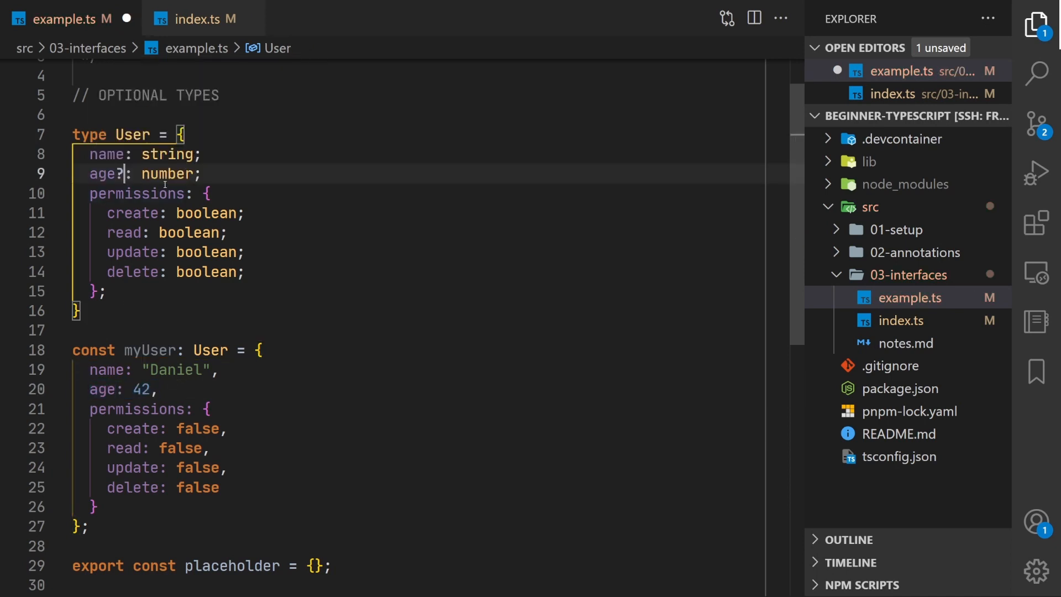
double_click(100, 173)
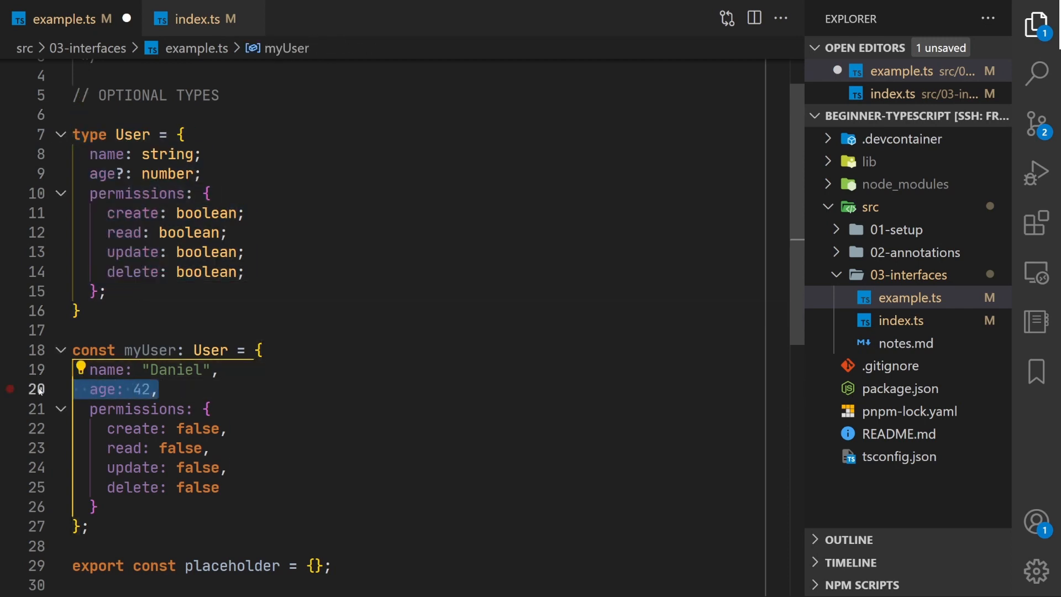
key(Delete)
text( |)
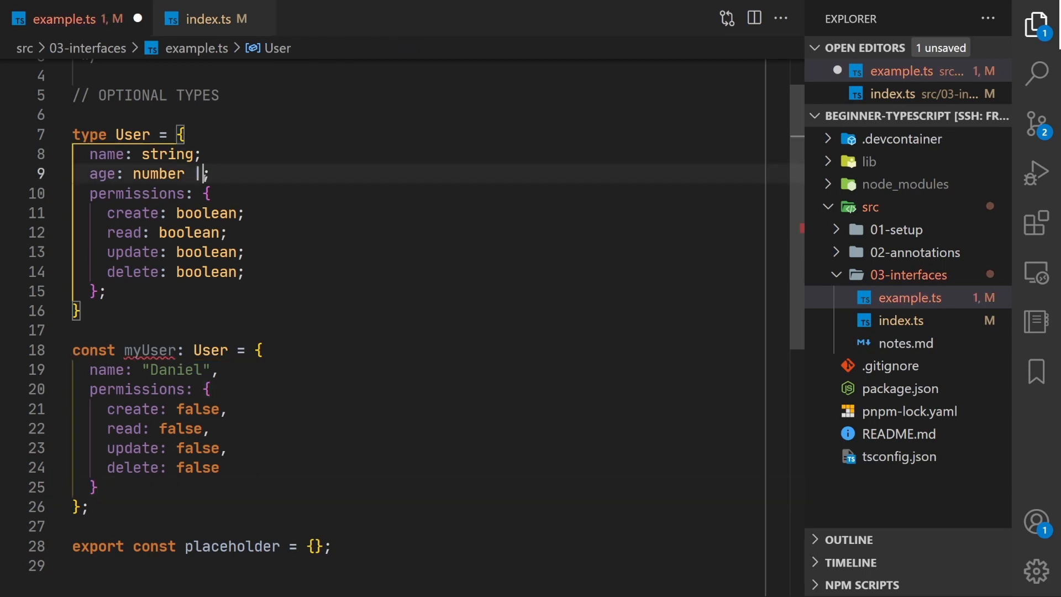
- Try age as number | undefined, settle on age?: number, and start function howFarFrom100()
text(undefined;)
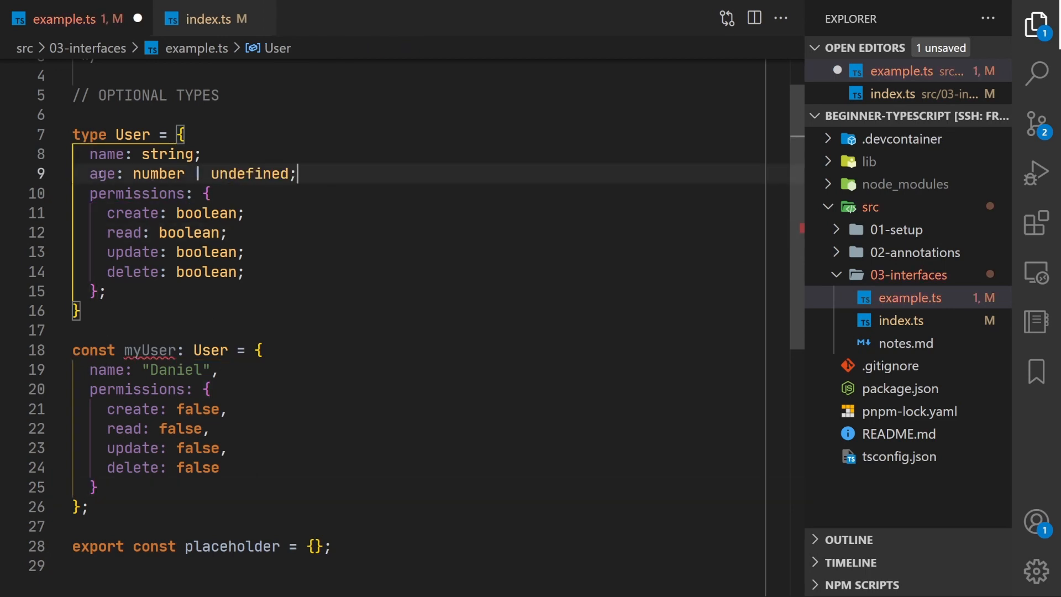
mouse_move(101, 173)
text(age: undefined,)
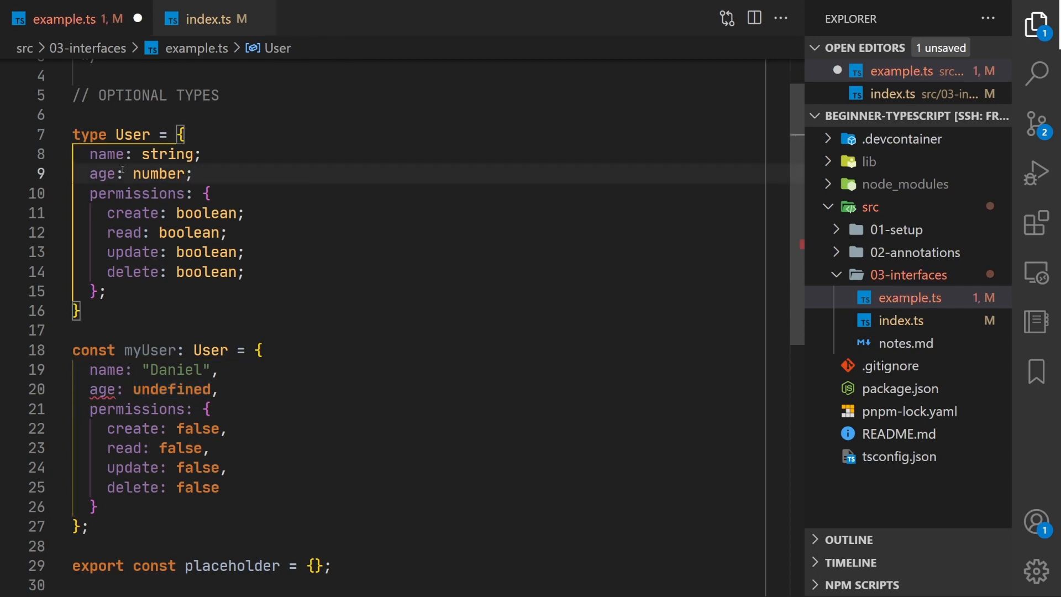
text(?)
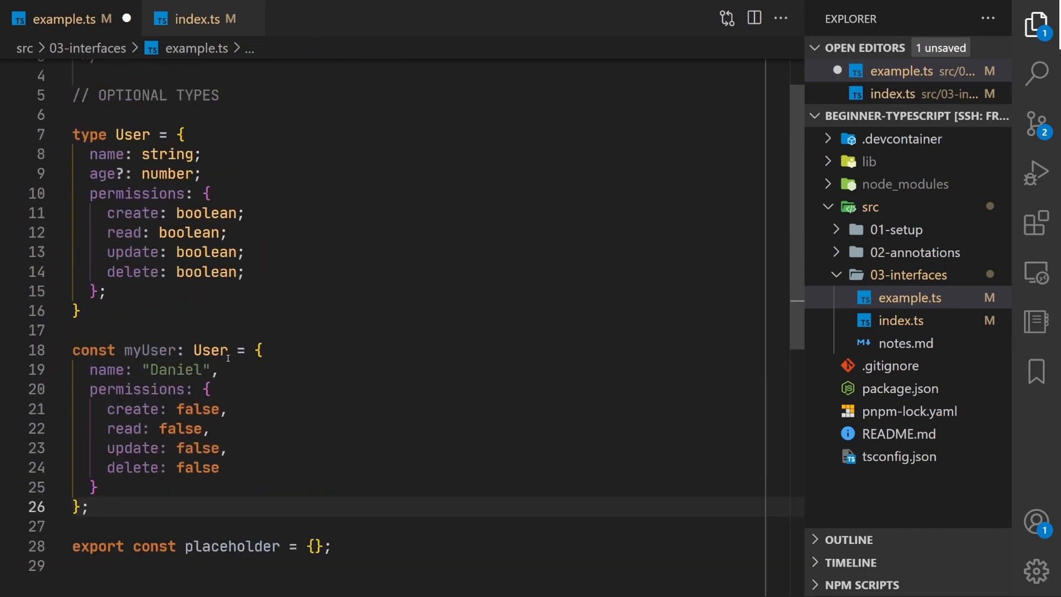
text(function howFarFrom100())
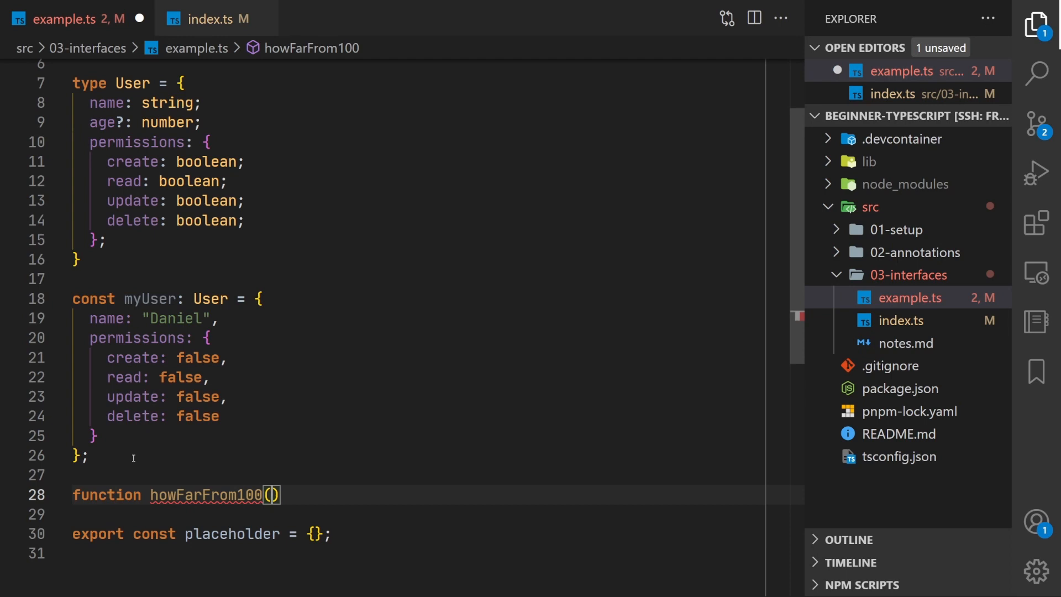
- Write howFarFrom100(user: User): number returning 100 - user.age
text(user: User)
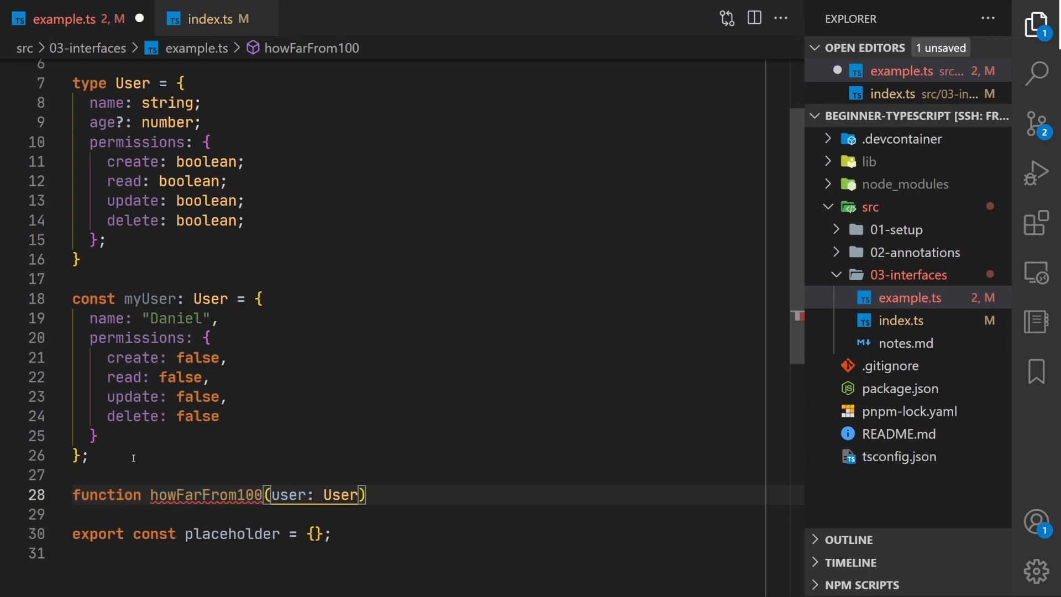
text(: number {)
text(return)
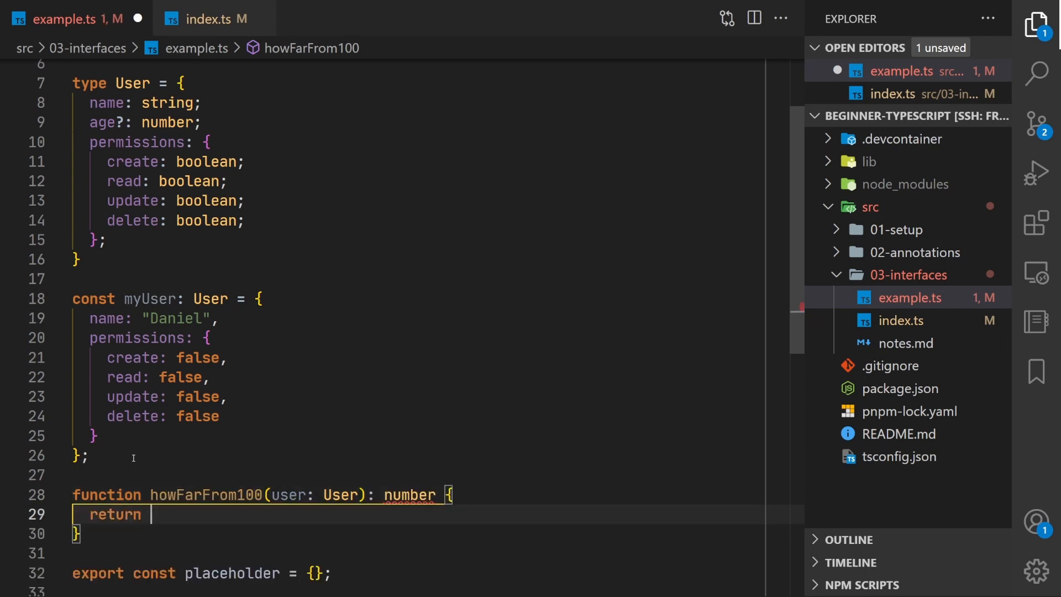
text(100 -)
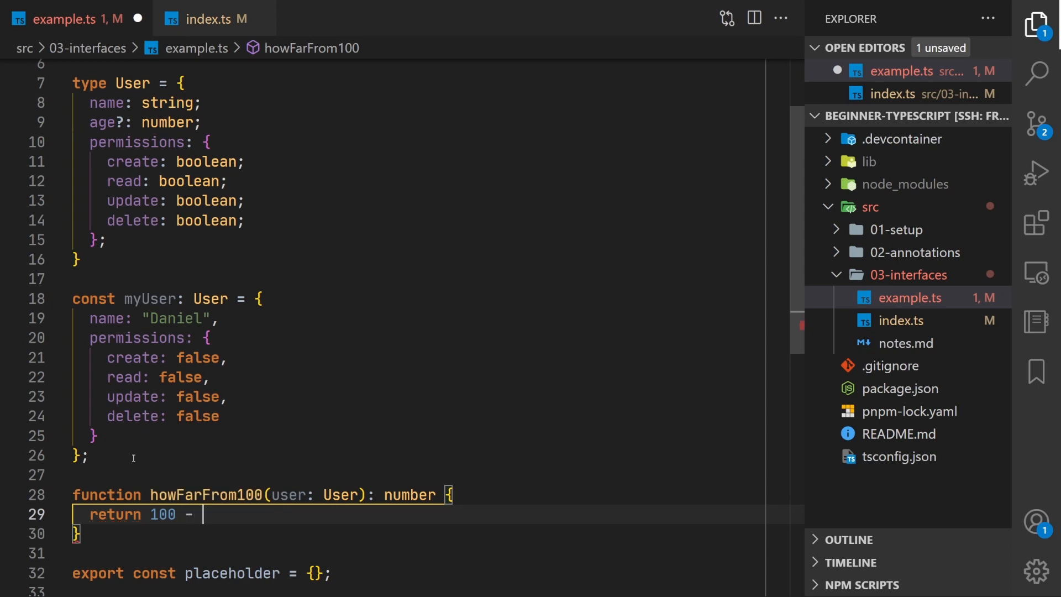
text(user.)
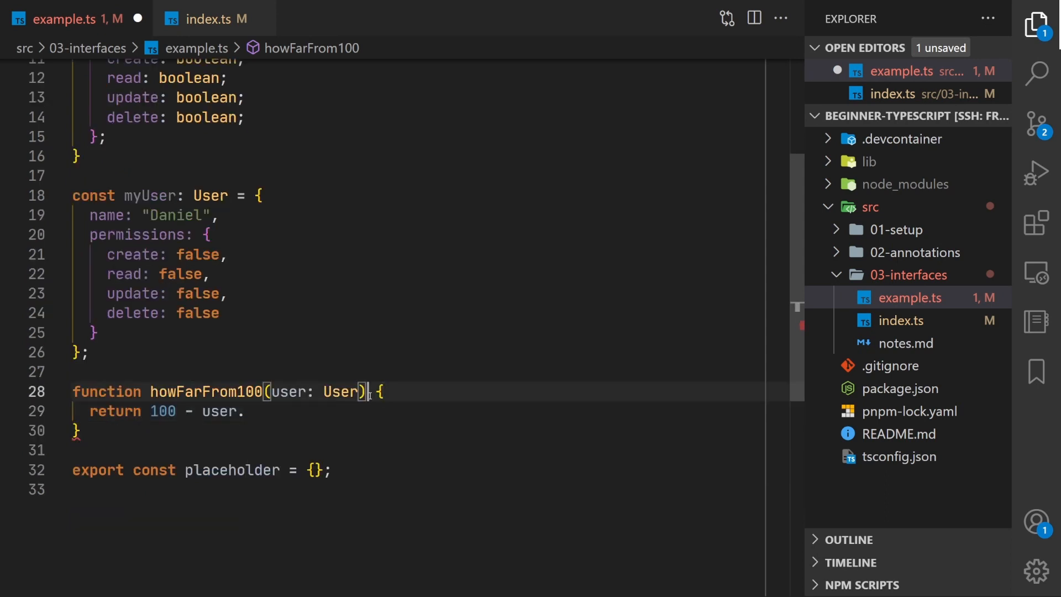
text(: number)
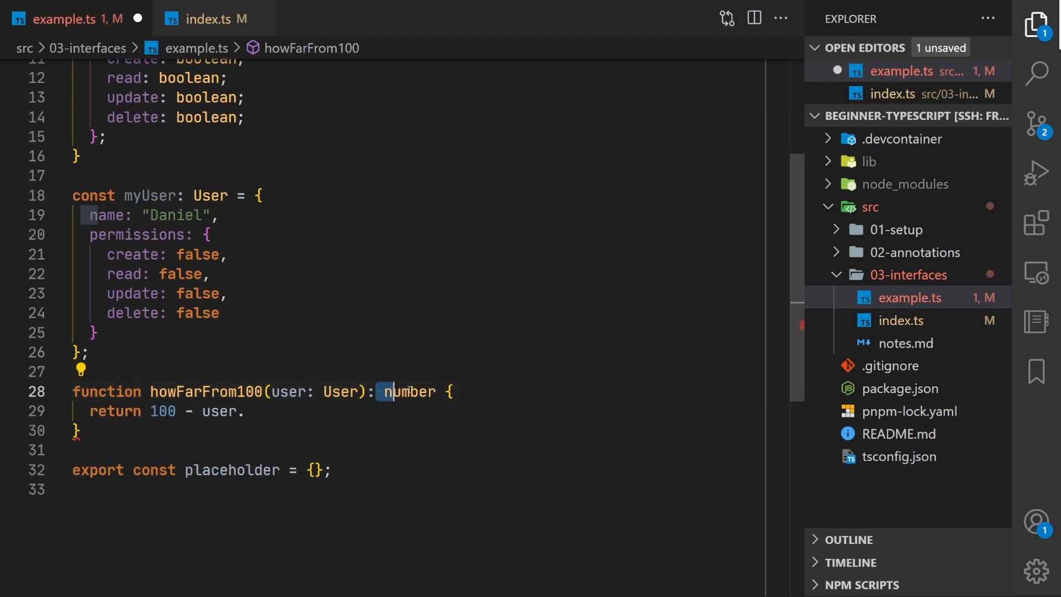
text(.)
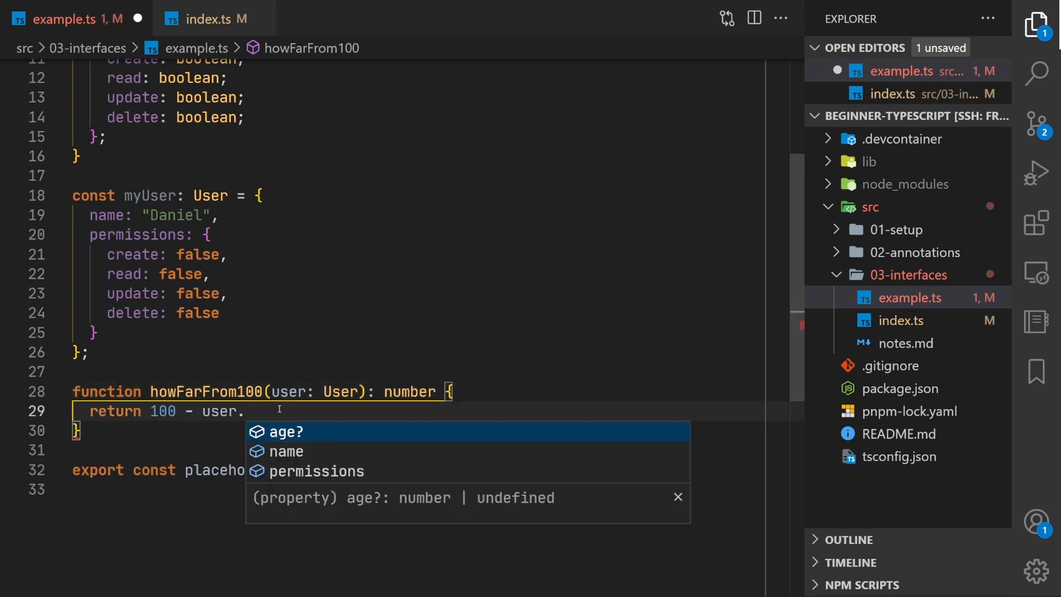
text(name)
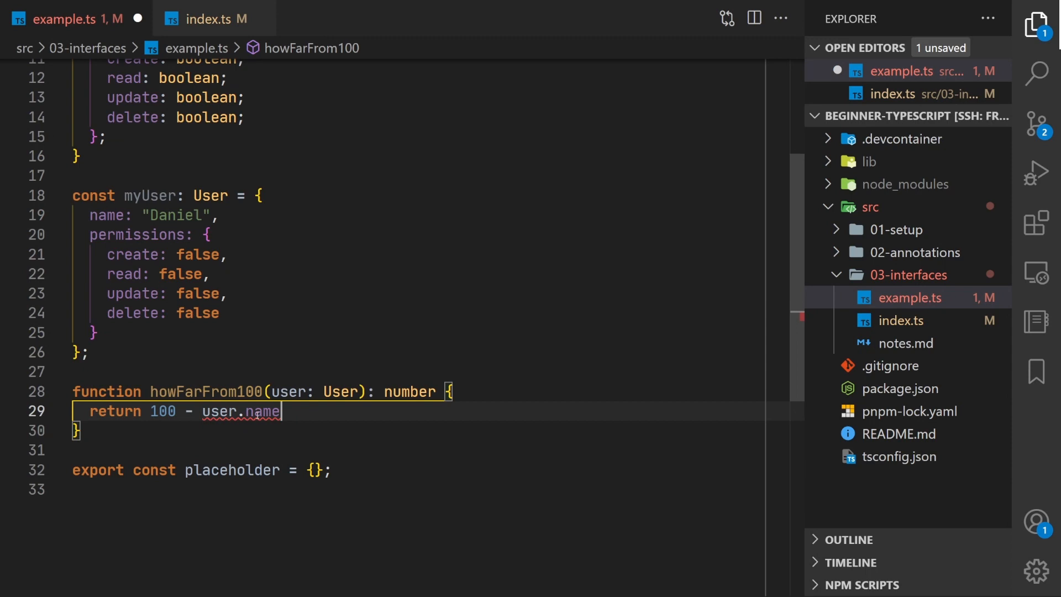
mouse_move(269, 411)
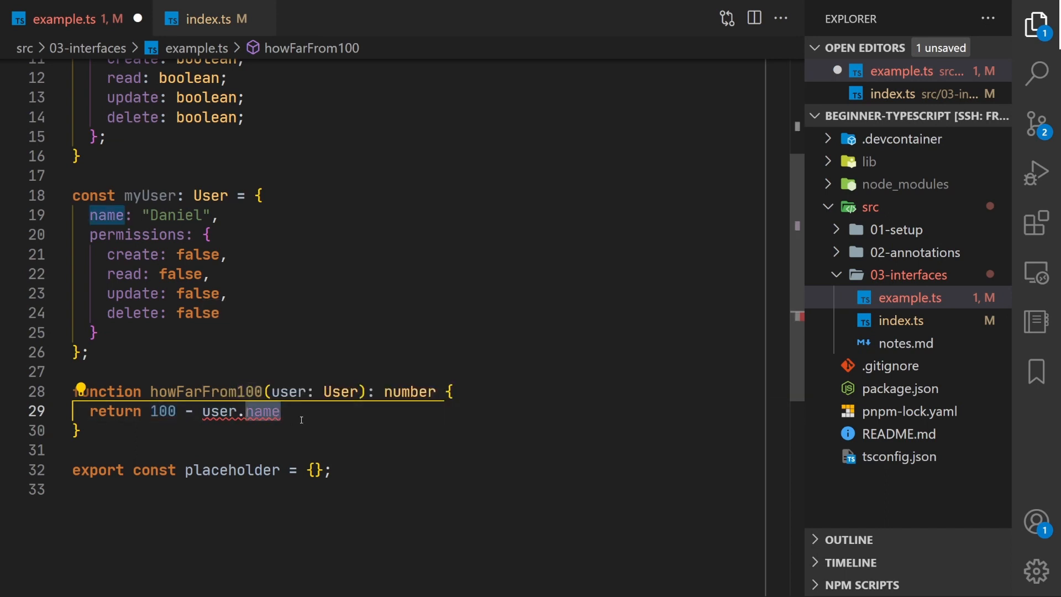
text(age)
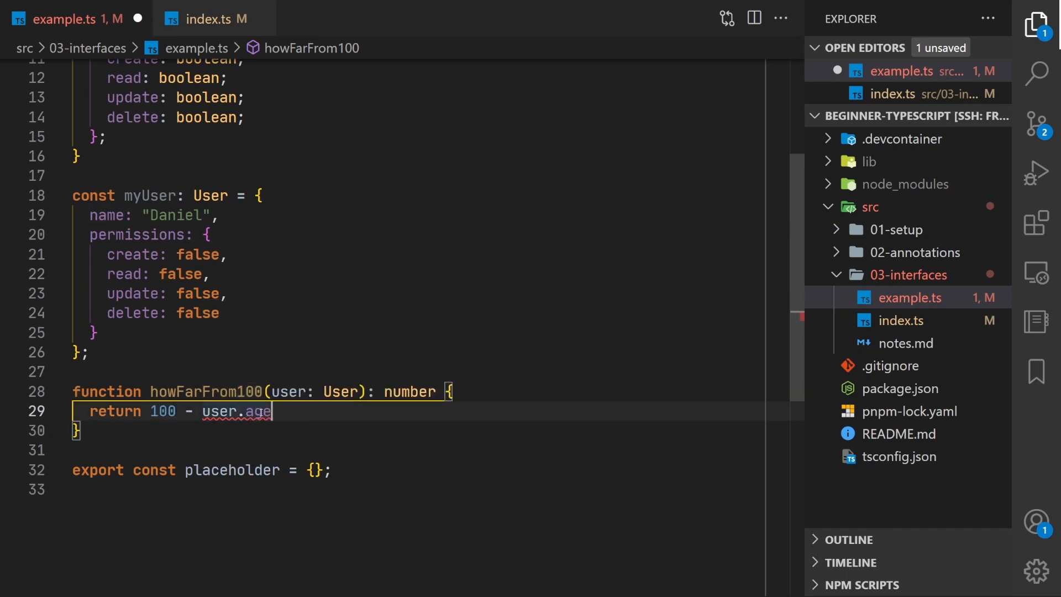
mouse_move(257, 411)
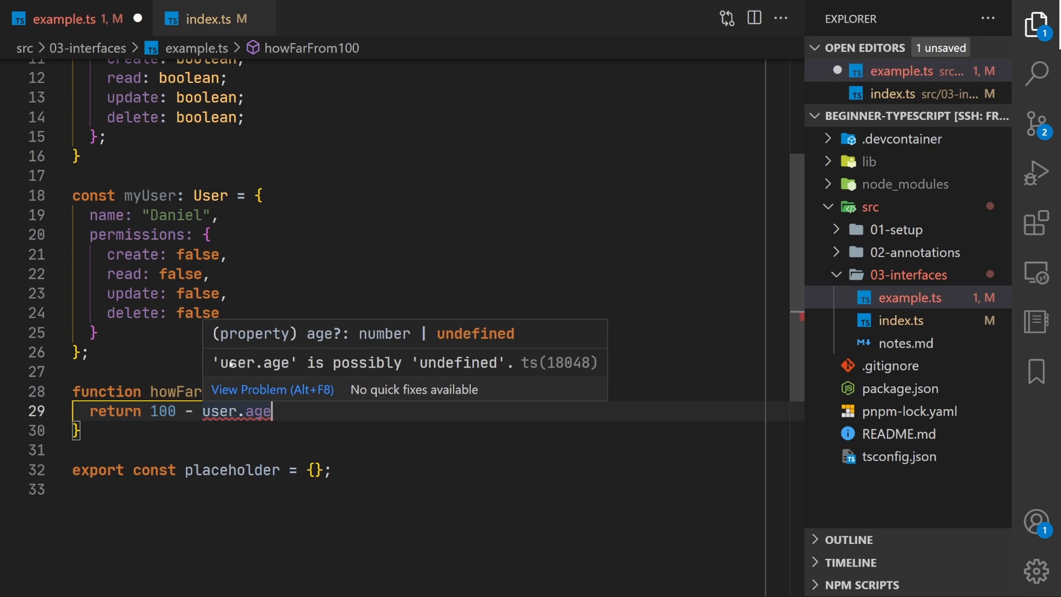
mouse_move(223, 427)
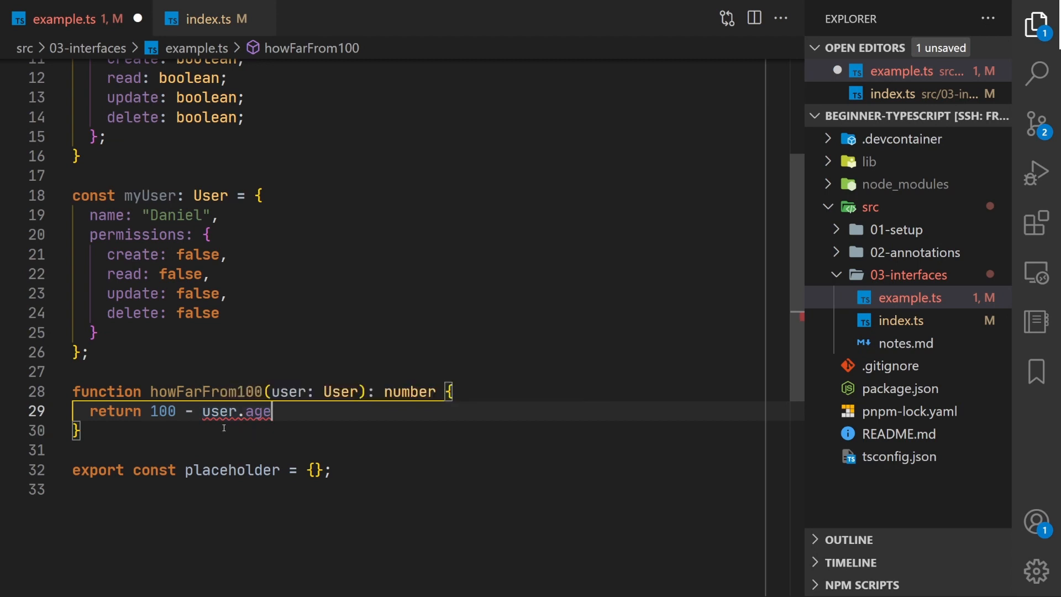
- Add an if (user.age === undefined) guard that returns early before the subtraction
key(Enter)
text(if (user.age )
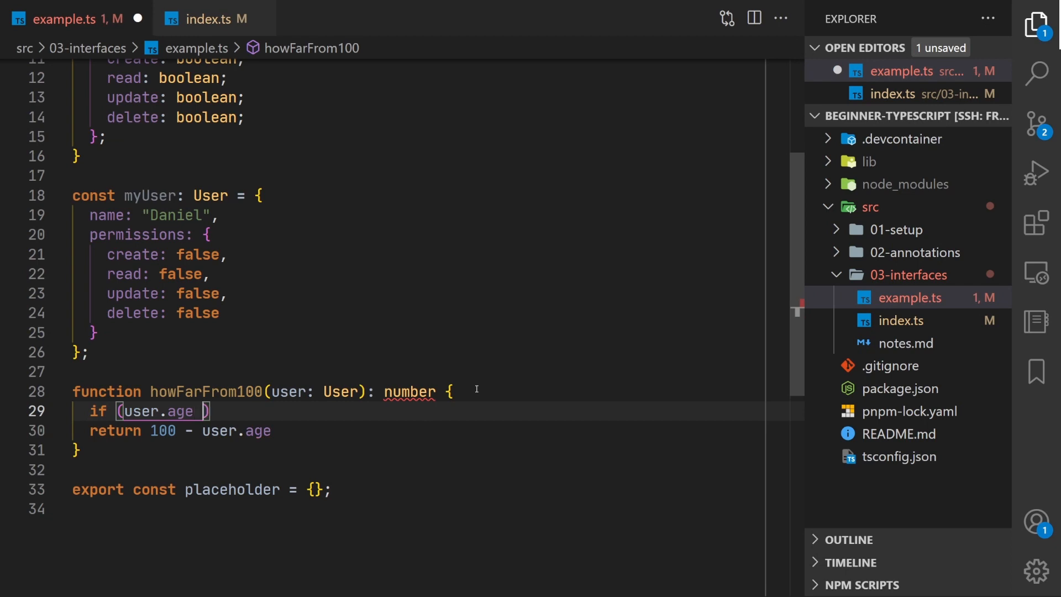
text(=== undefined)
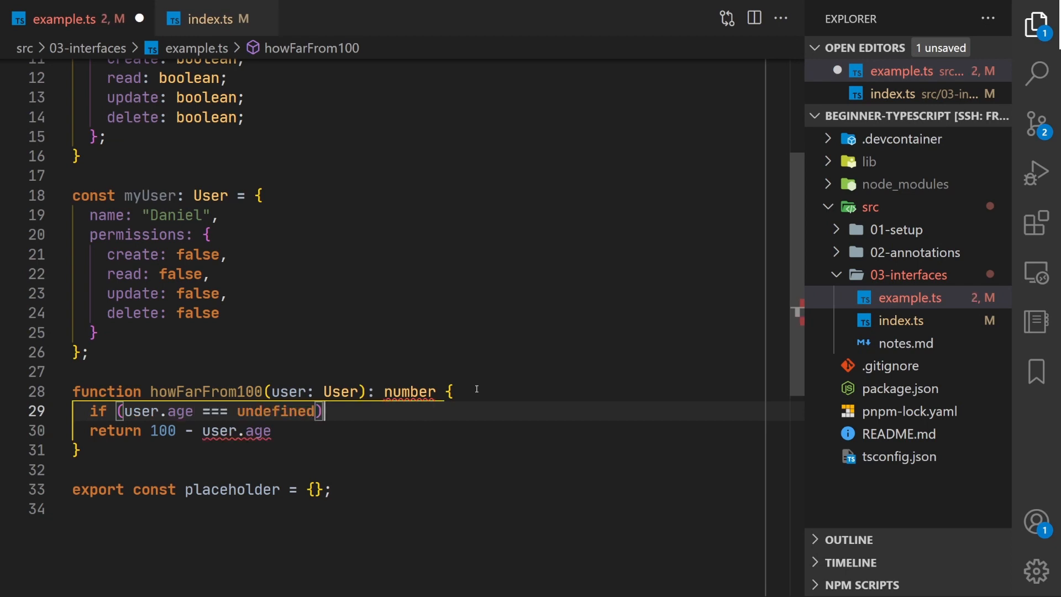
text({)
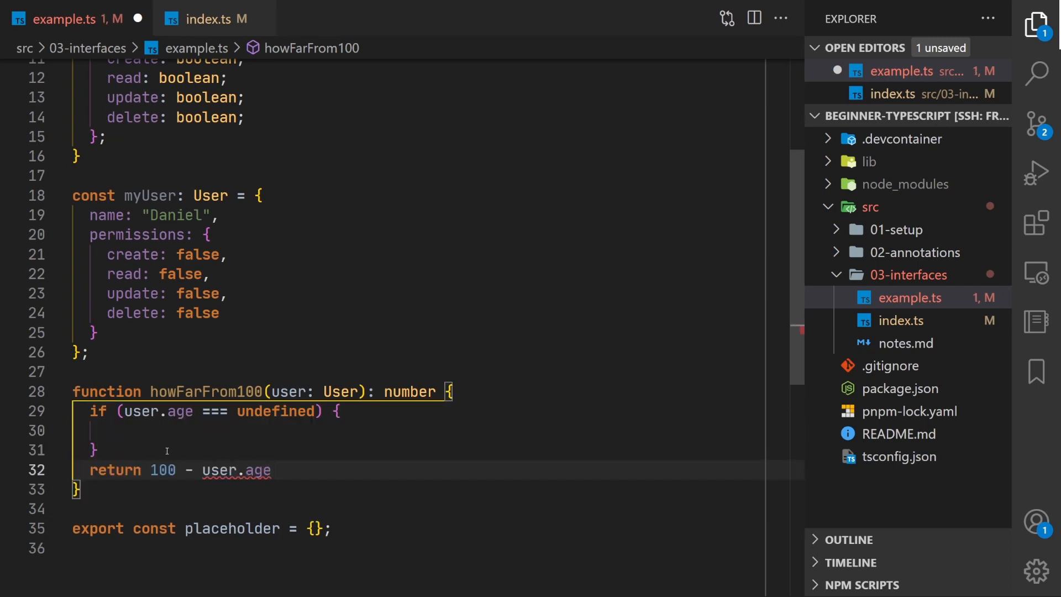
text(return)
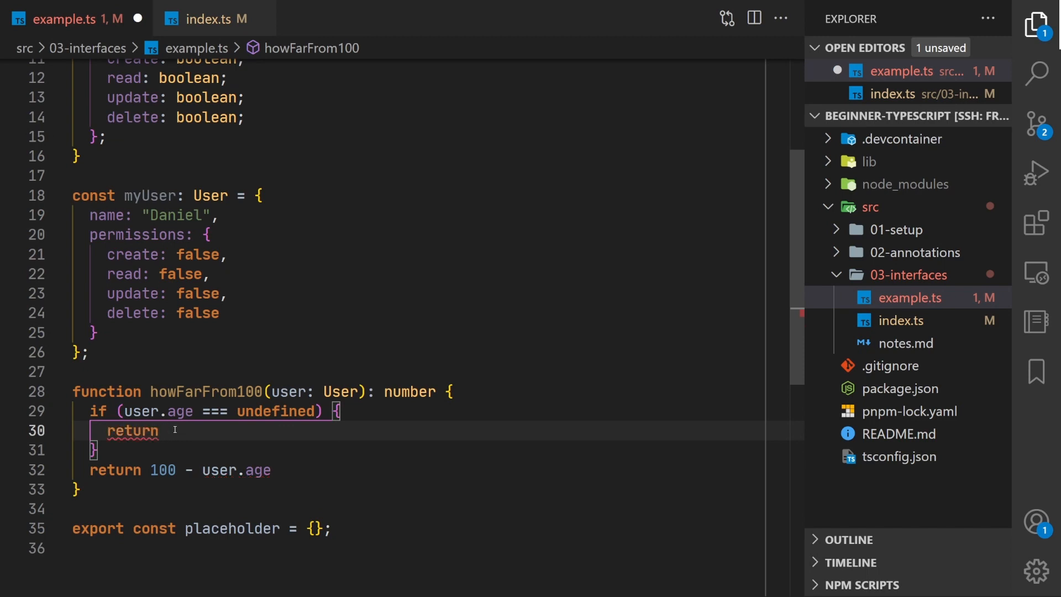
text(0;)
text(console.log(user.age))
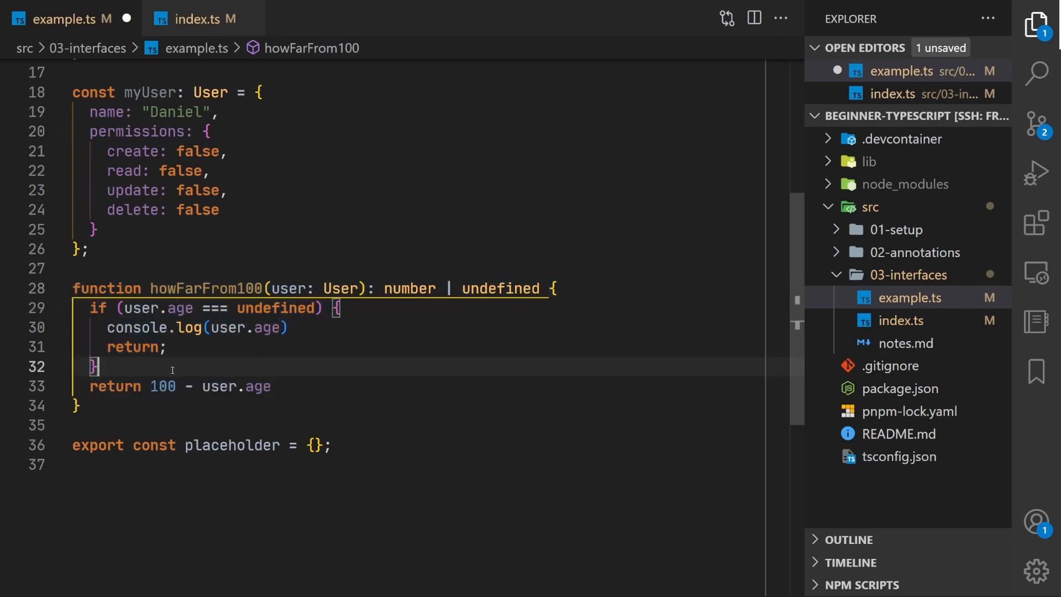
- Highlight the undefined-age check block and scroll down to review the code
drag(90, 308, 302, 308)
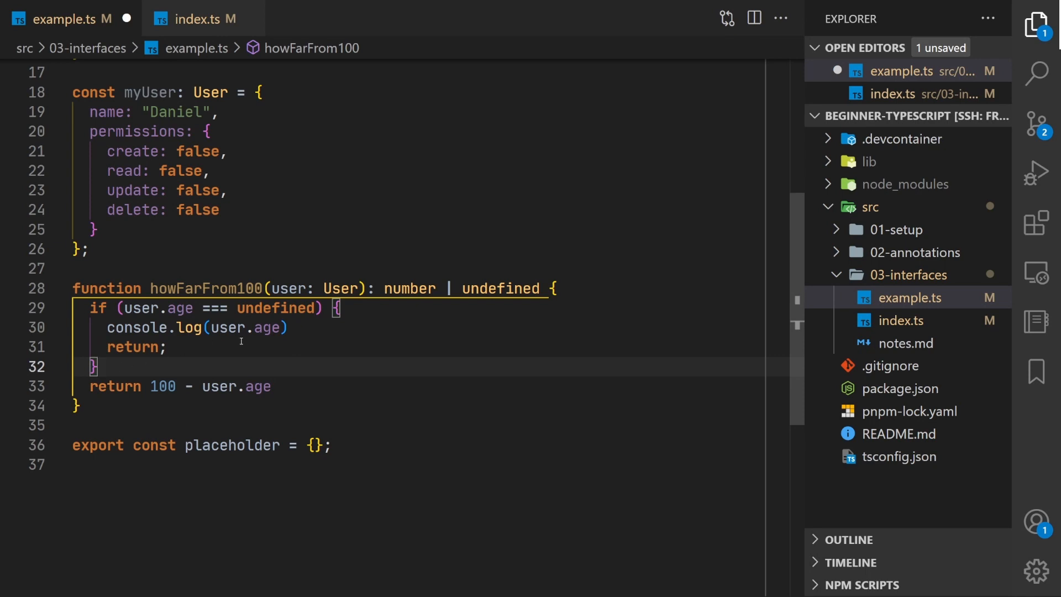
mouse_move(287, 262)
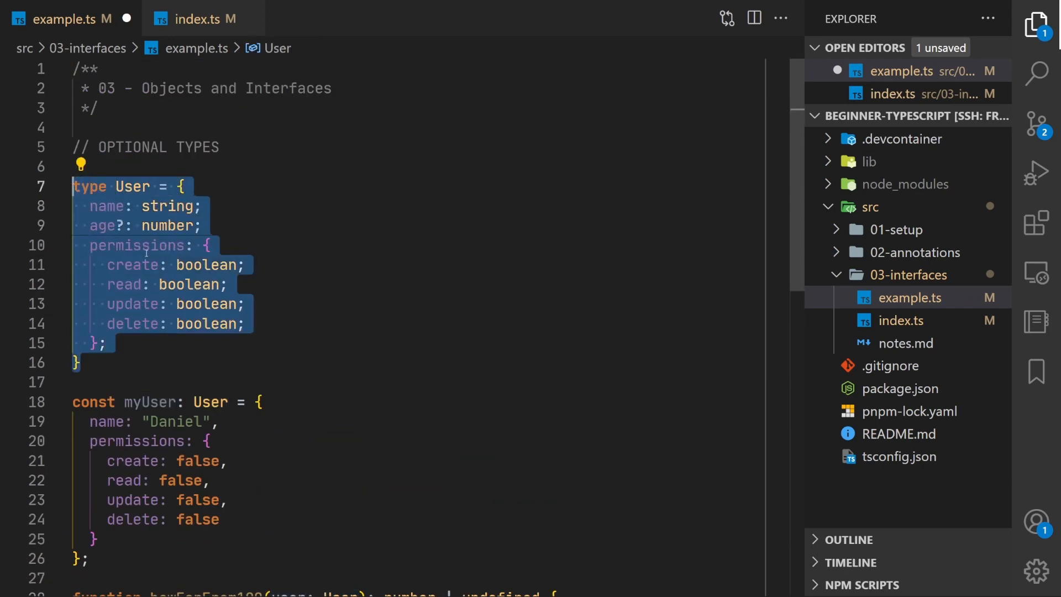
scroll(down, 3)
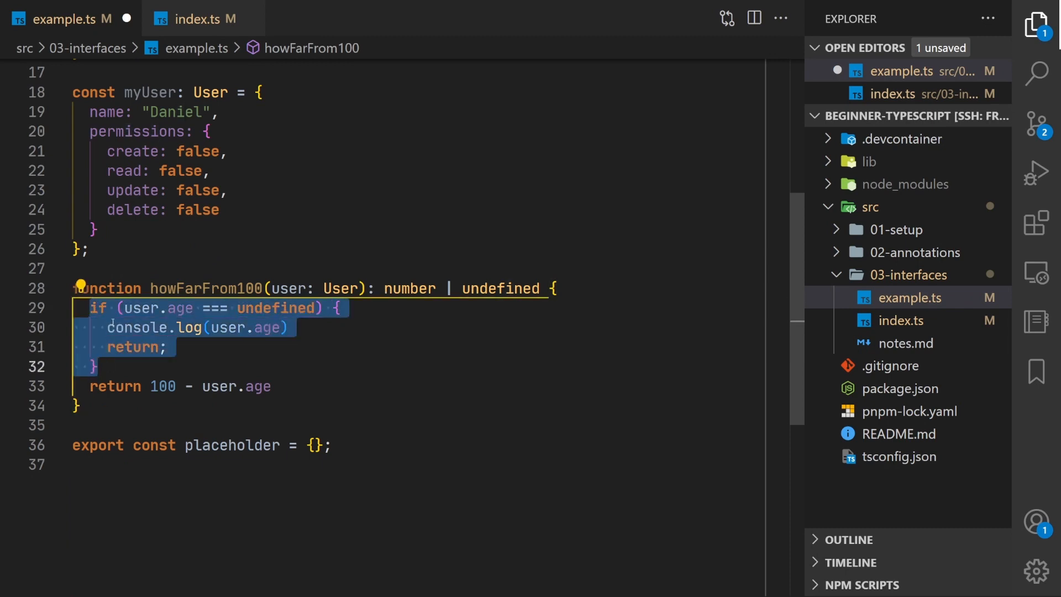
mouse_move(244, 314)
text(//)
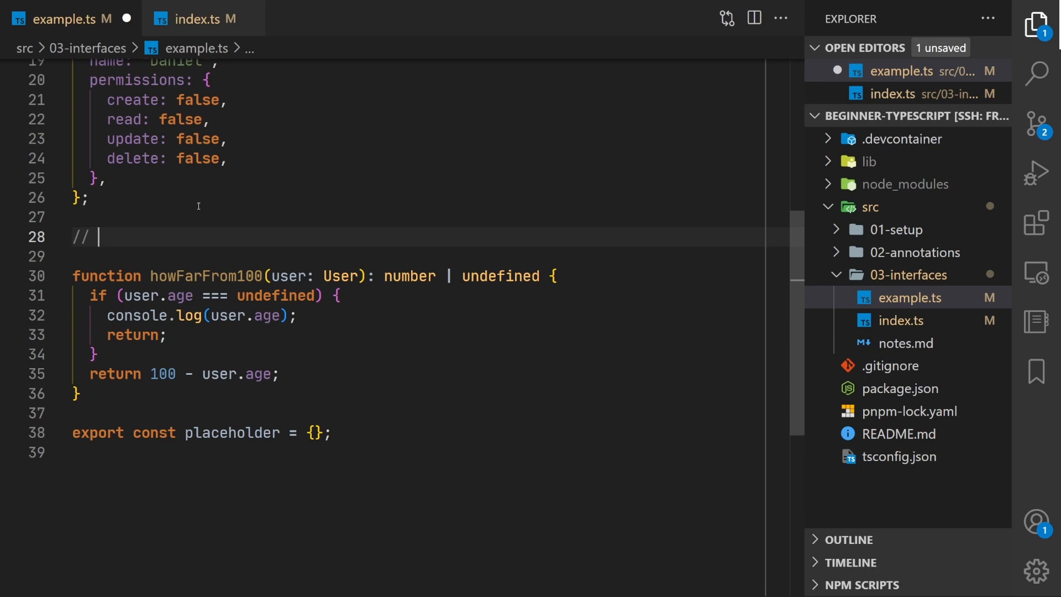
- Add a '// typeof Operator' comment, guard with typeof user.age, and log user.age
text(typeof)
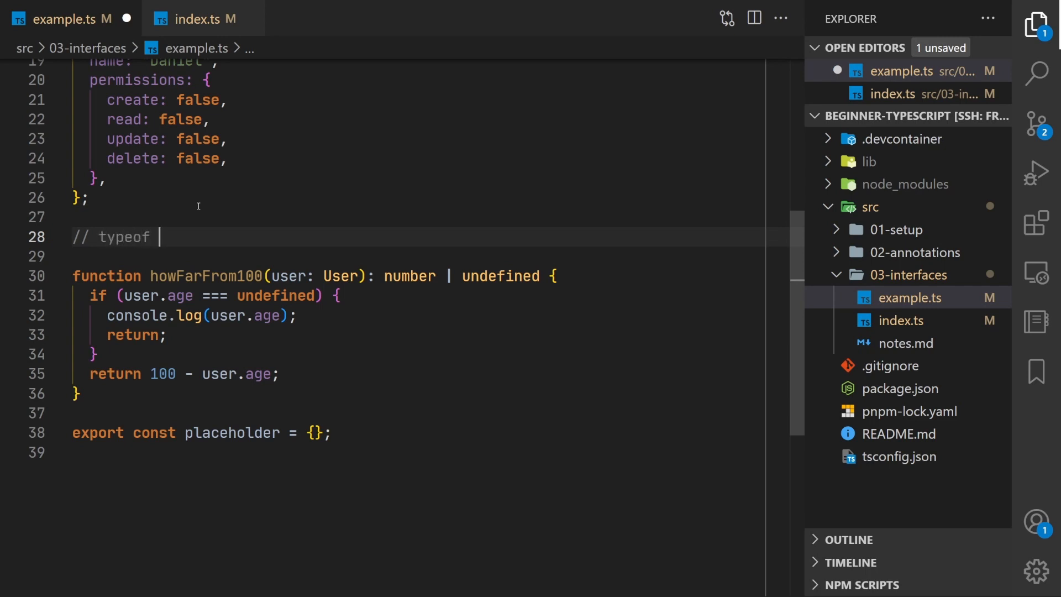
text(Operator)
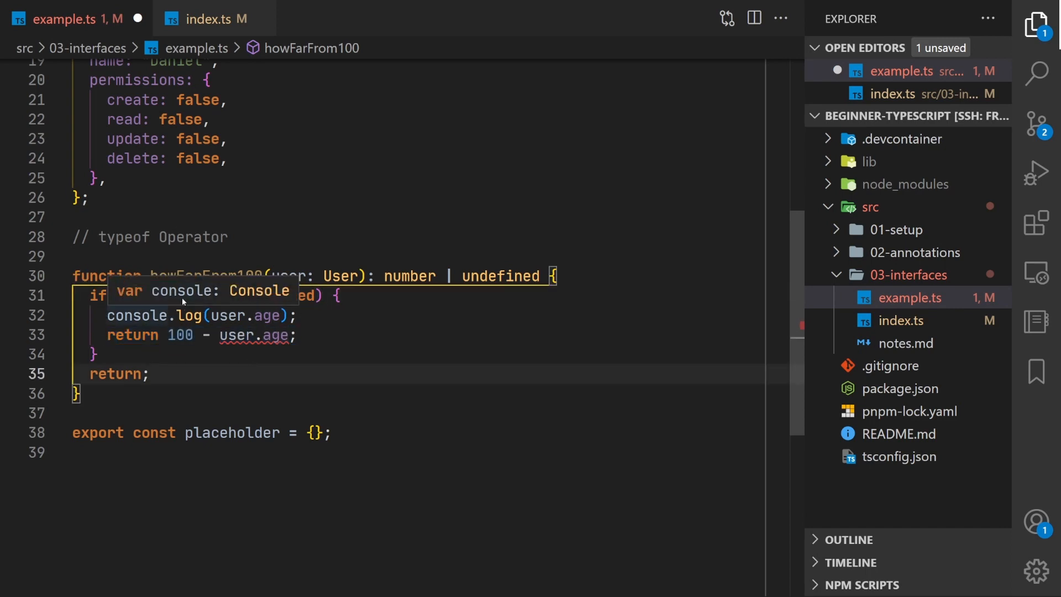
text(typeof)
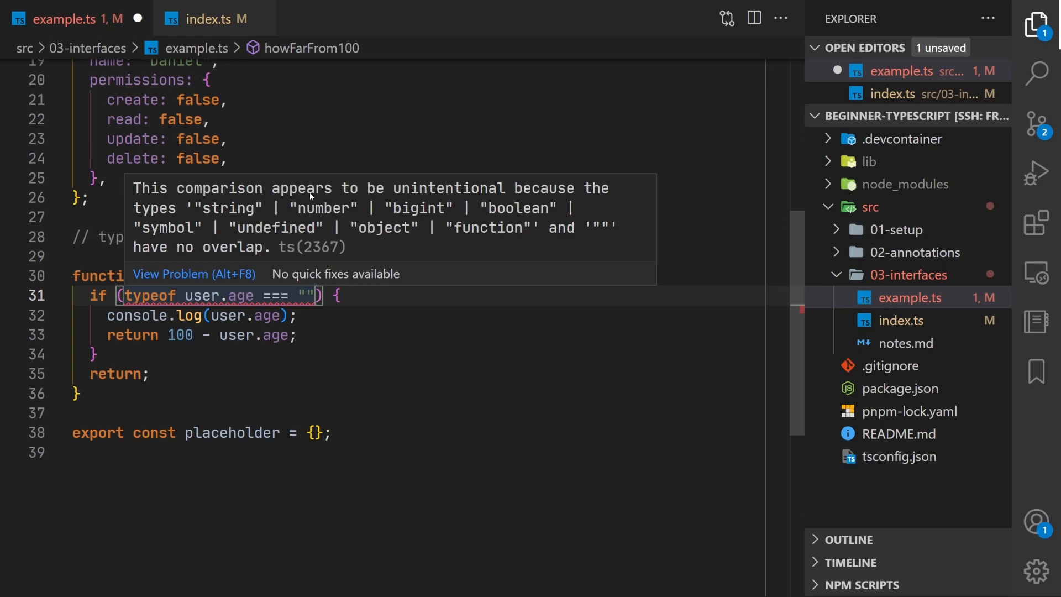
mouse_move(289, 208)
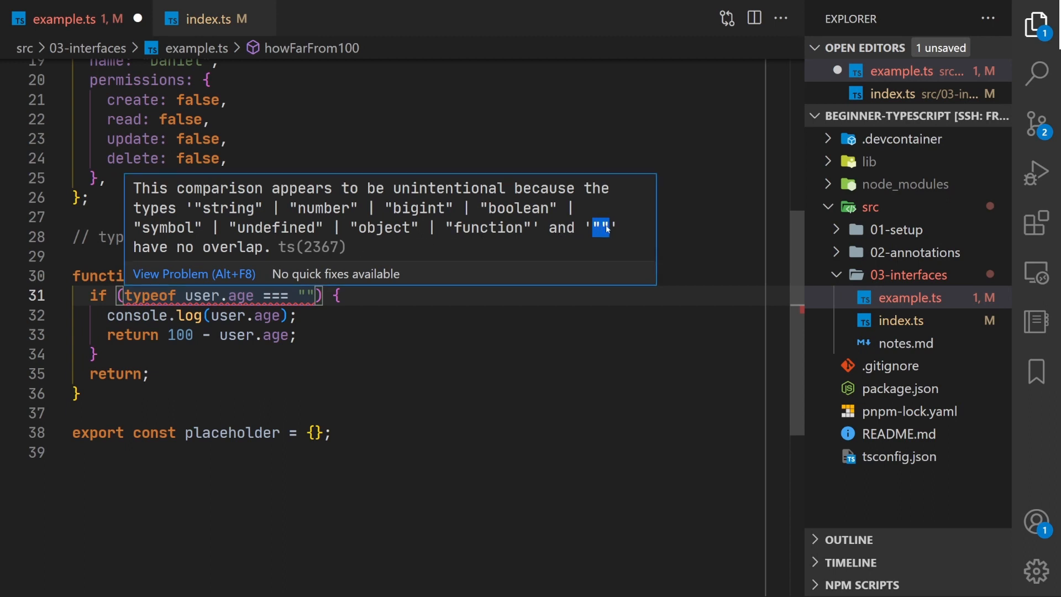
mouse_move(340, 223)
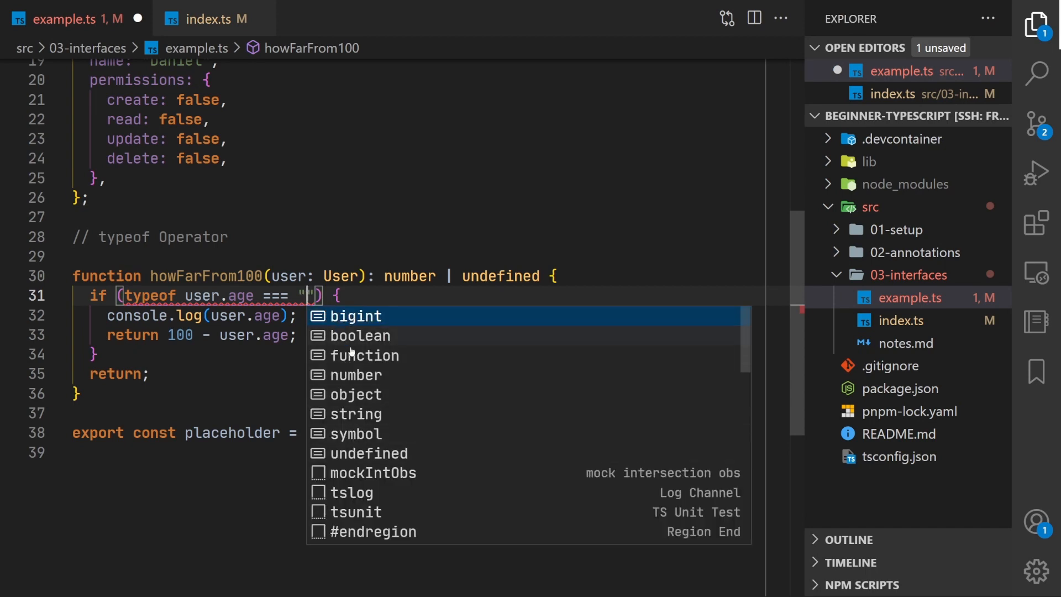
mouse_move(359, 375)
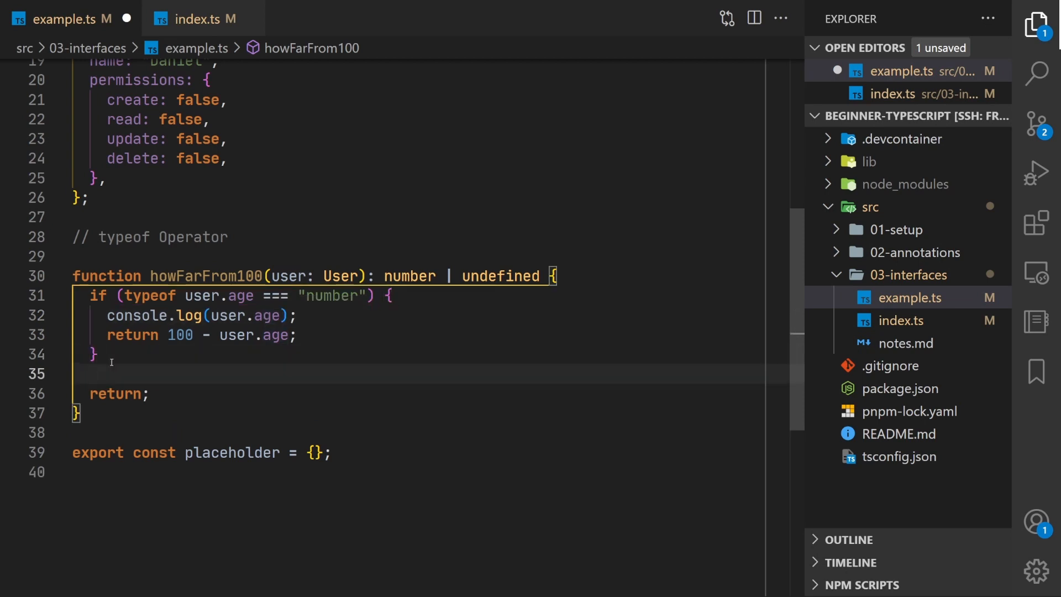
text(console.log(user.age))
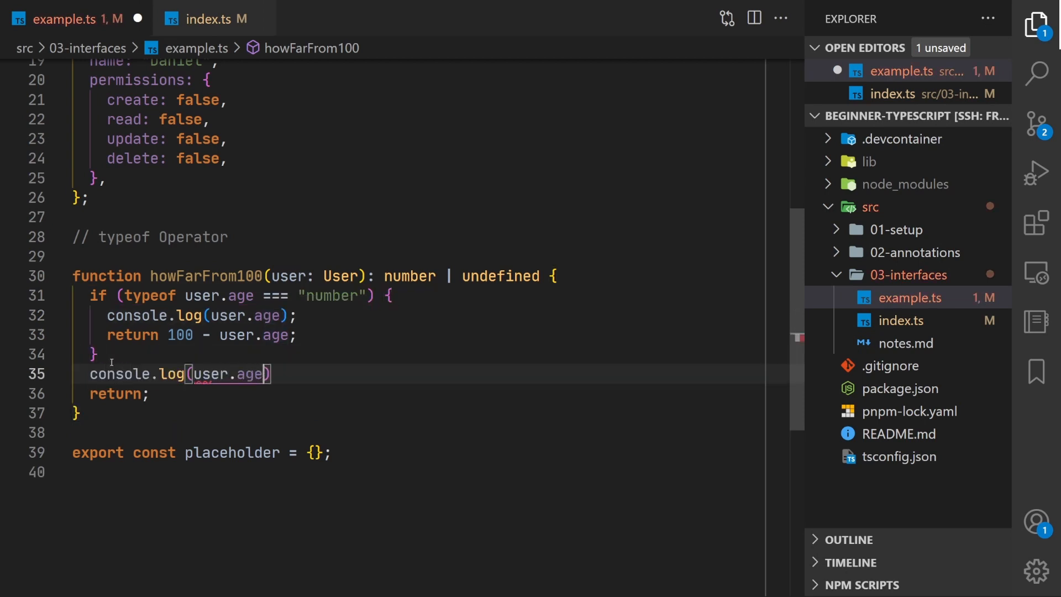
mouse_move(254, 374)
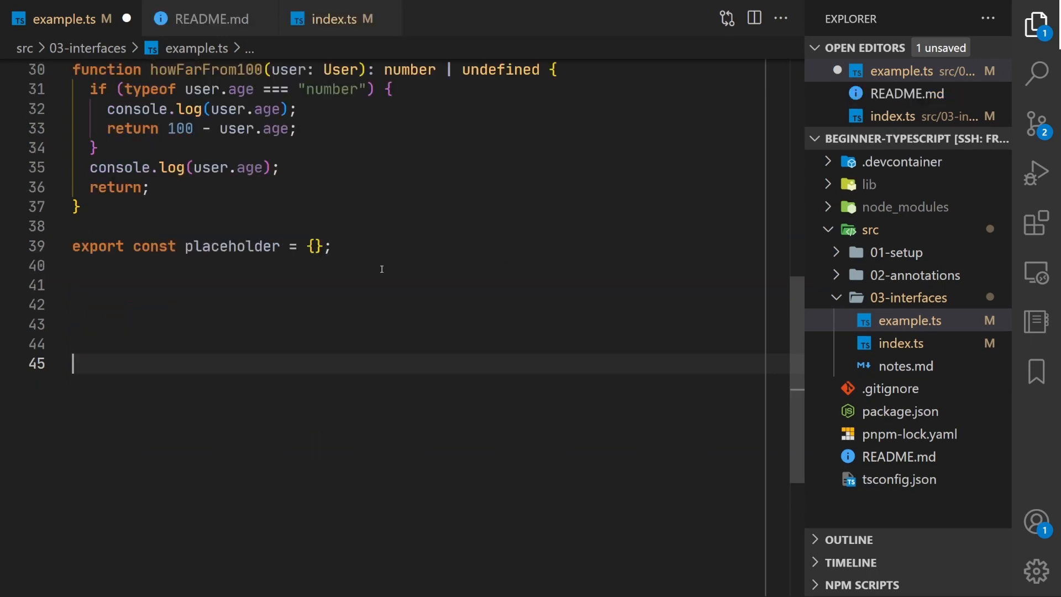
- Add '// Next video' notes listing array types, object, {}, Object, Record<>, then select the line
text(// Next)
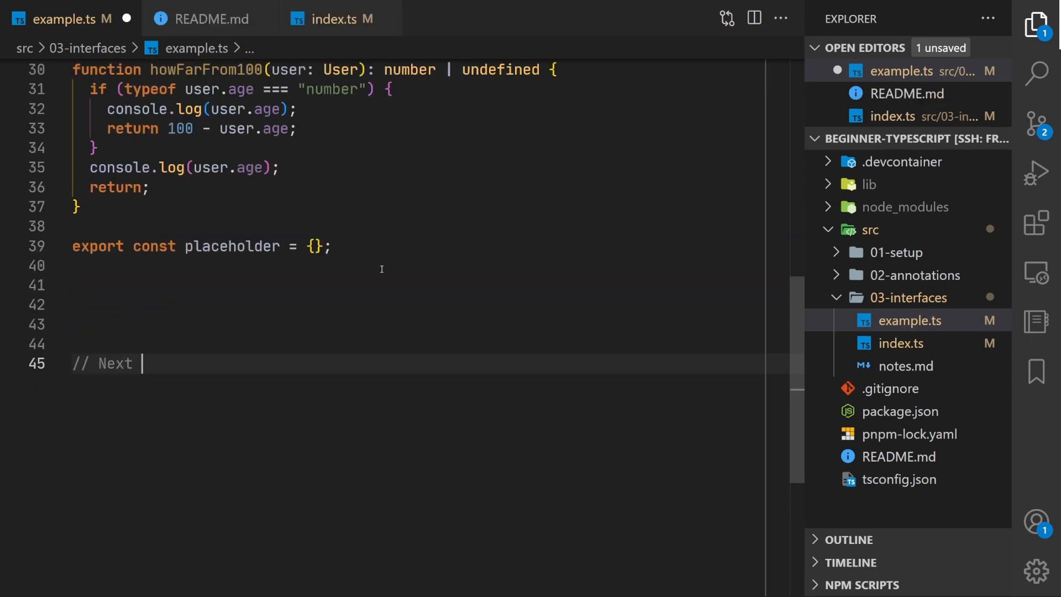
text(video)
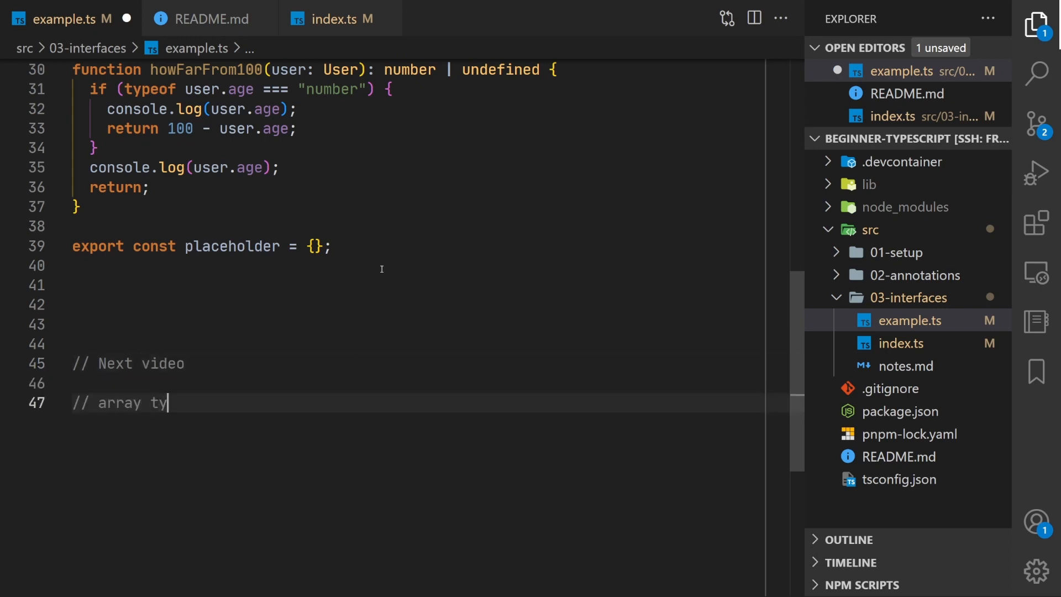
text(pes)
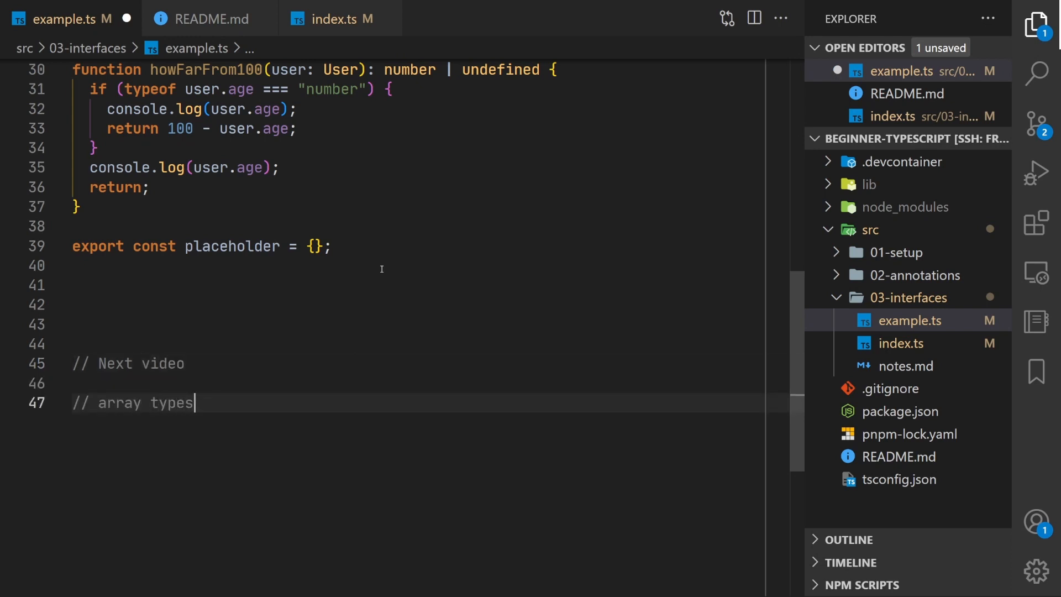
text(,)
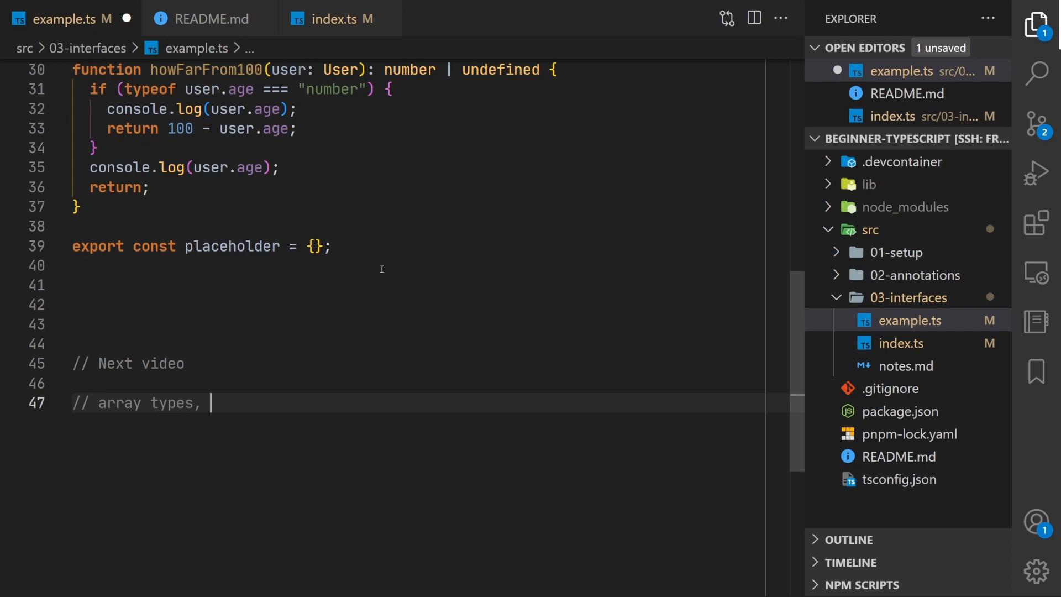
text(ob)
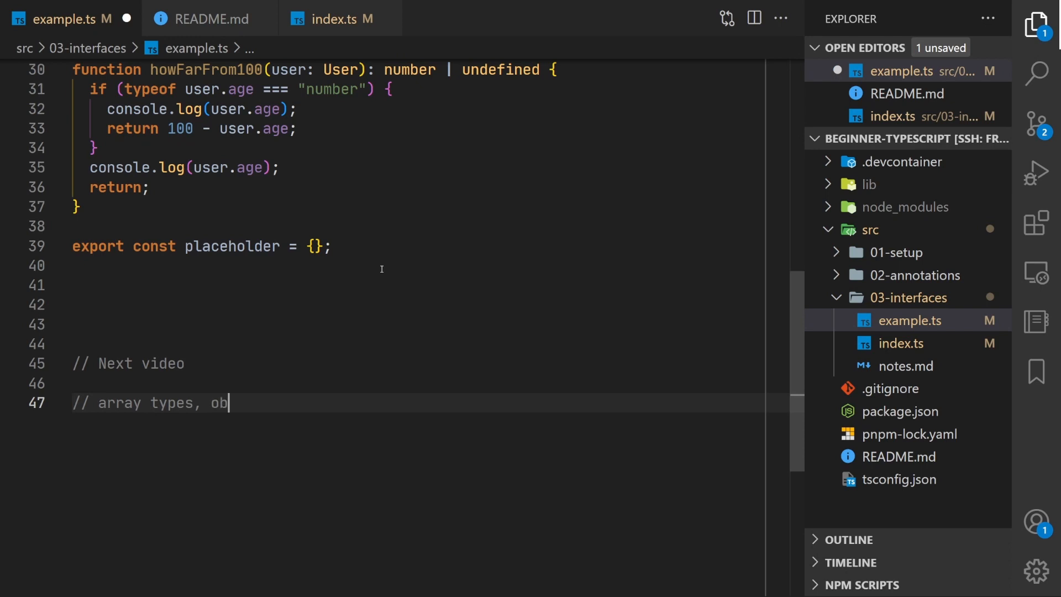
text(ject,)
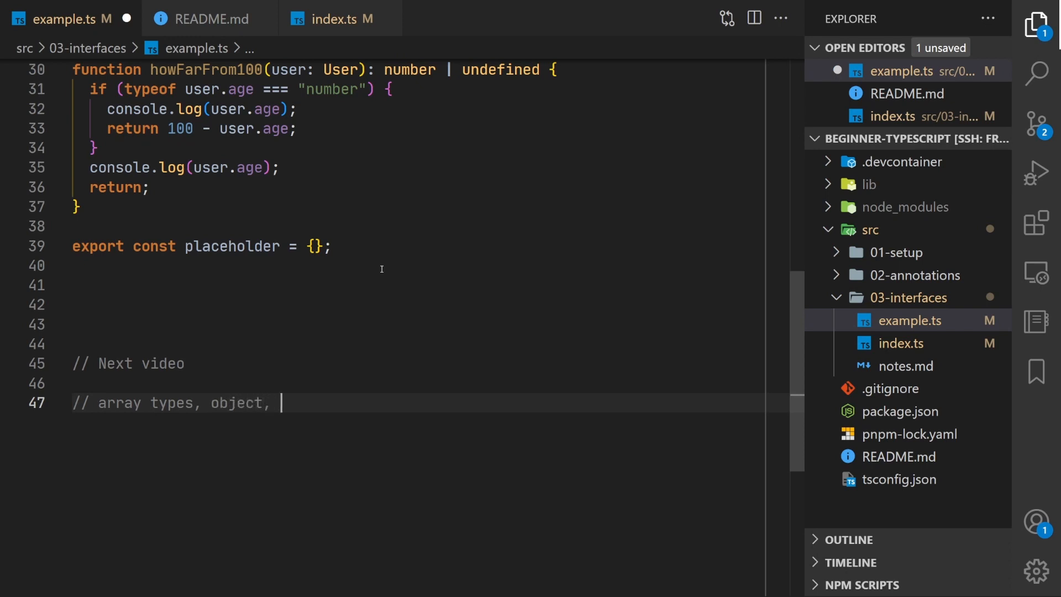
text({},)
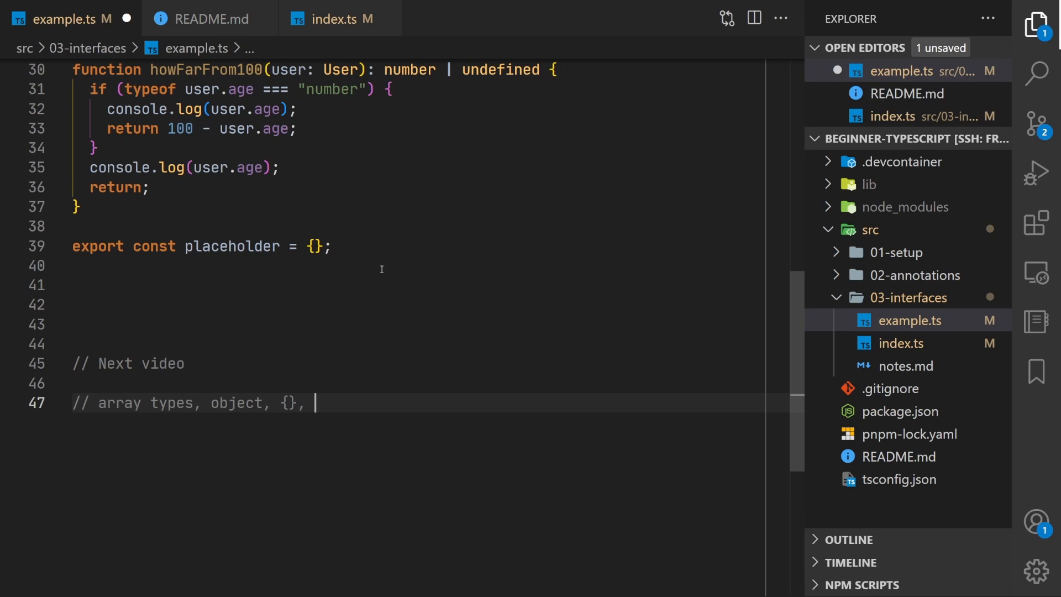
text(Obje)
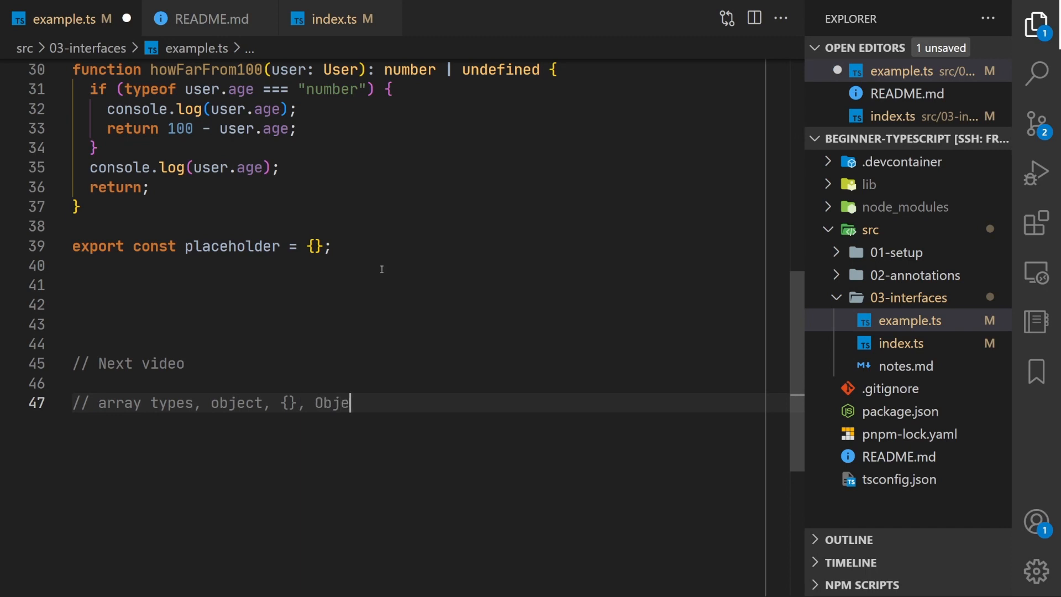
text(ct, Reco)
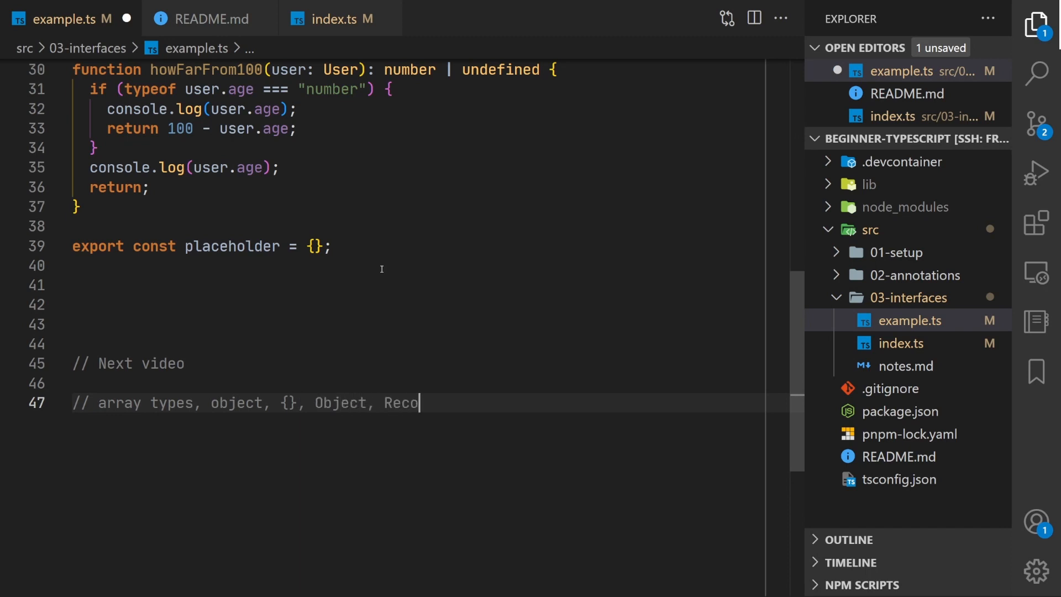
text(rd<>)
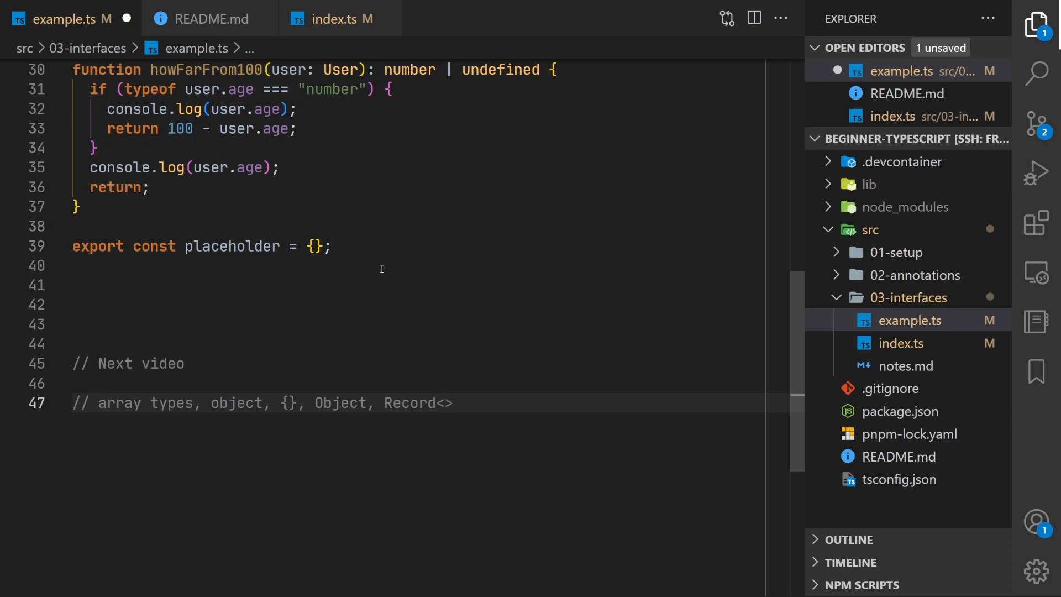
click(453, 403)
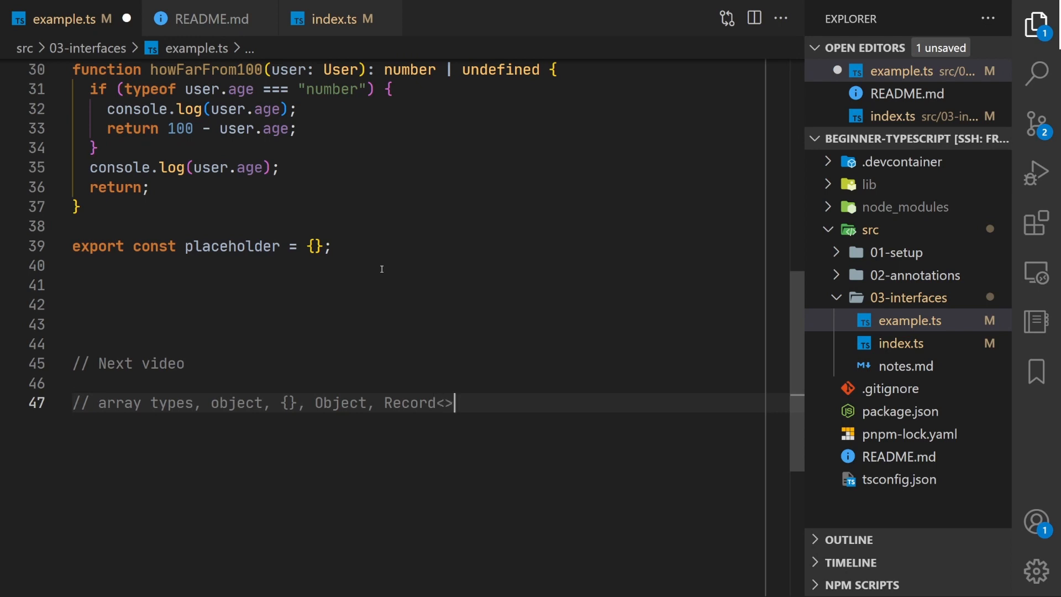
triple_click(265, 403)
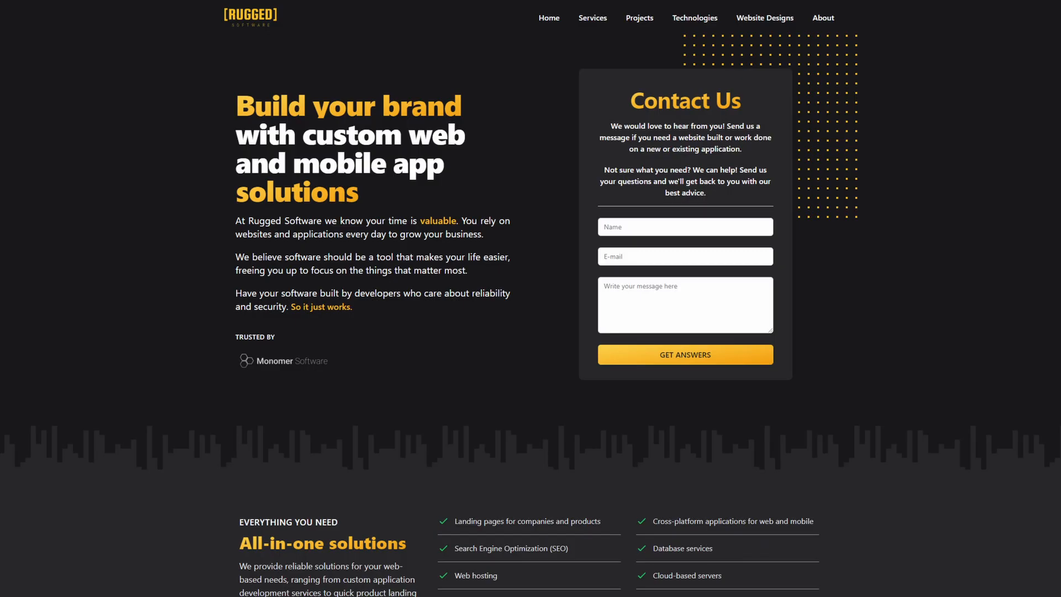
scroll(down, 3)
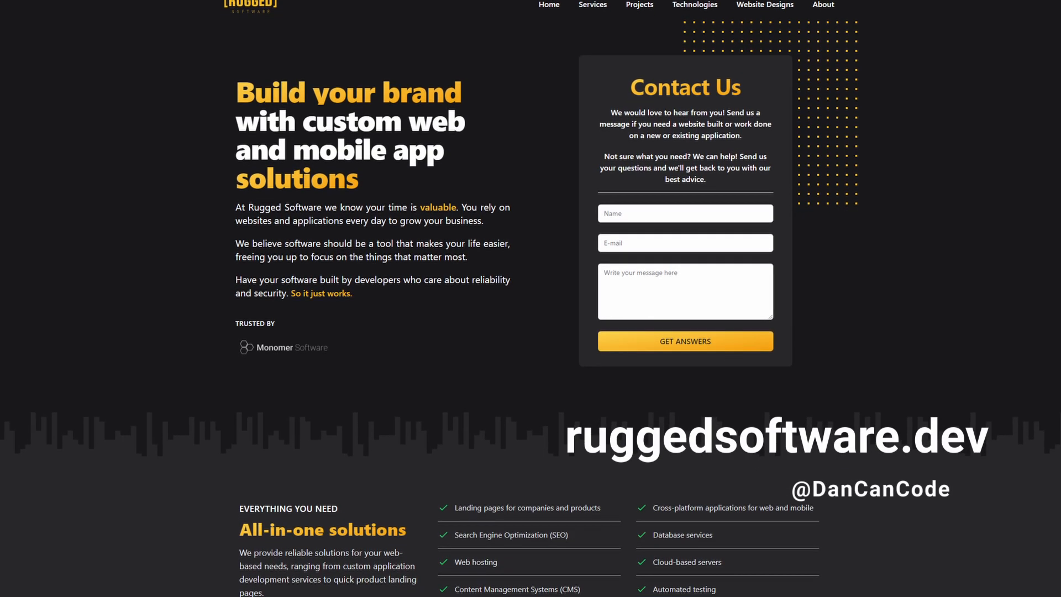
scroll(down, 3)
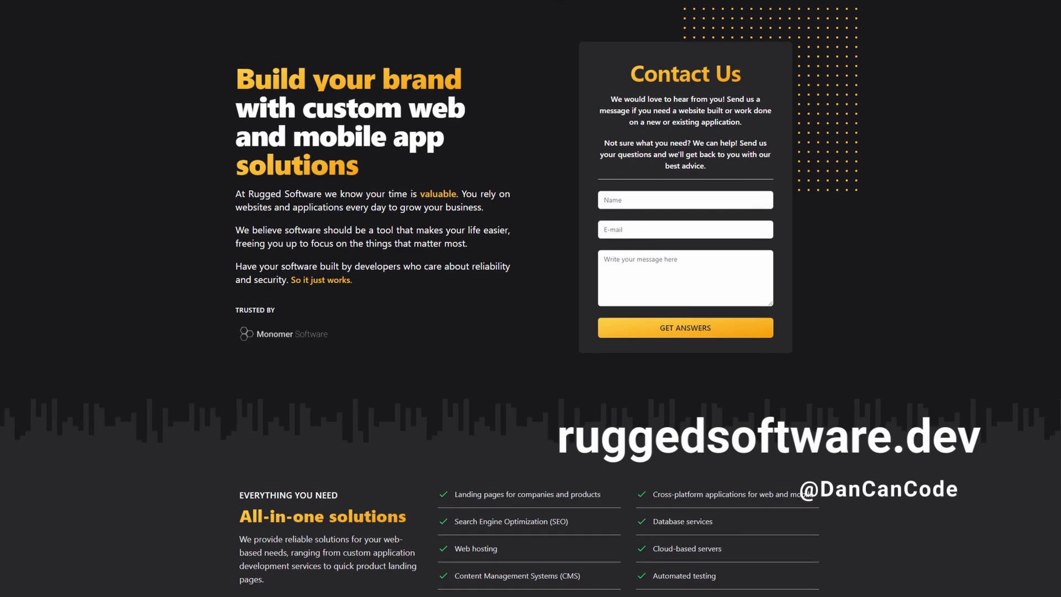